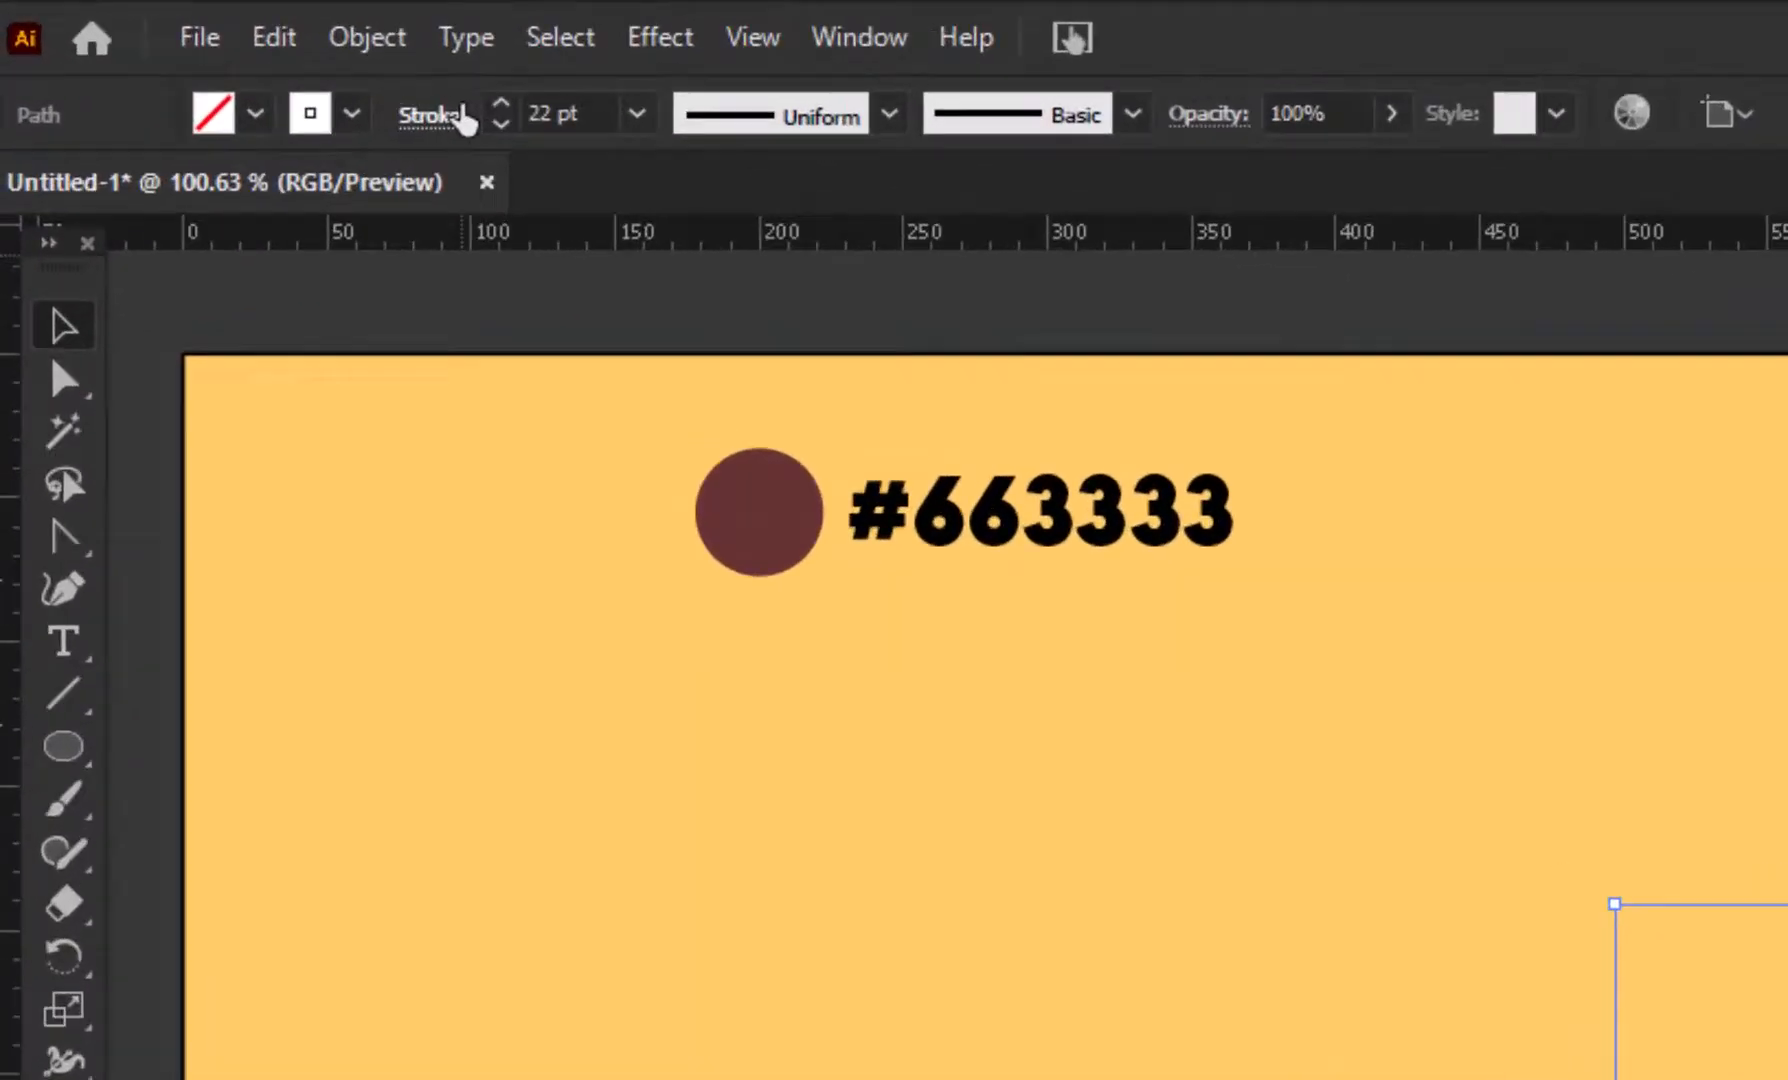
Step: Convert the white L-shaped cup profile stroke into an outlined filled shape
click(433, 113)
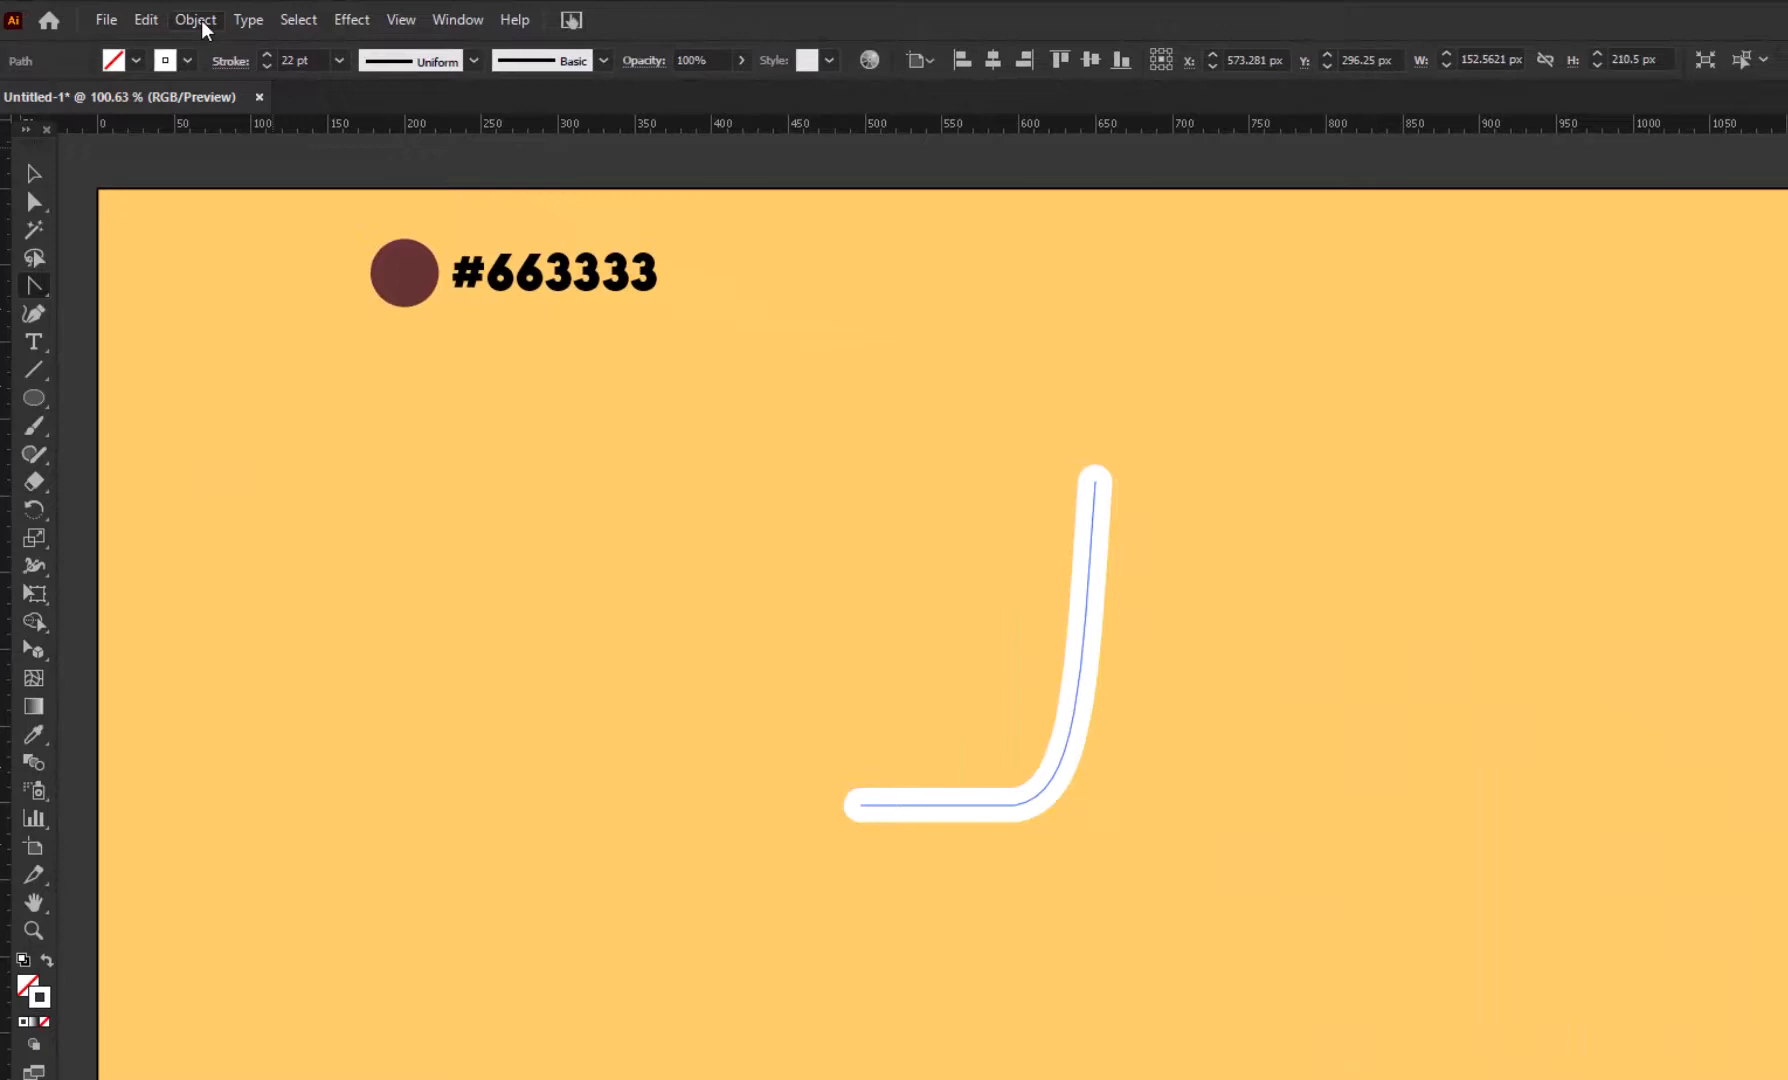
click(195, 19)
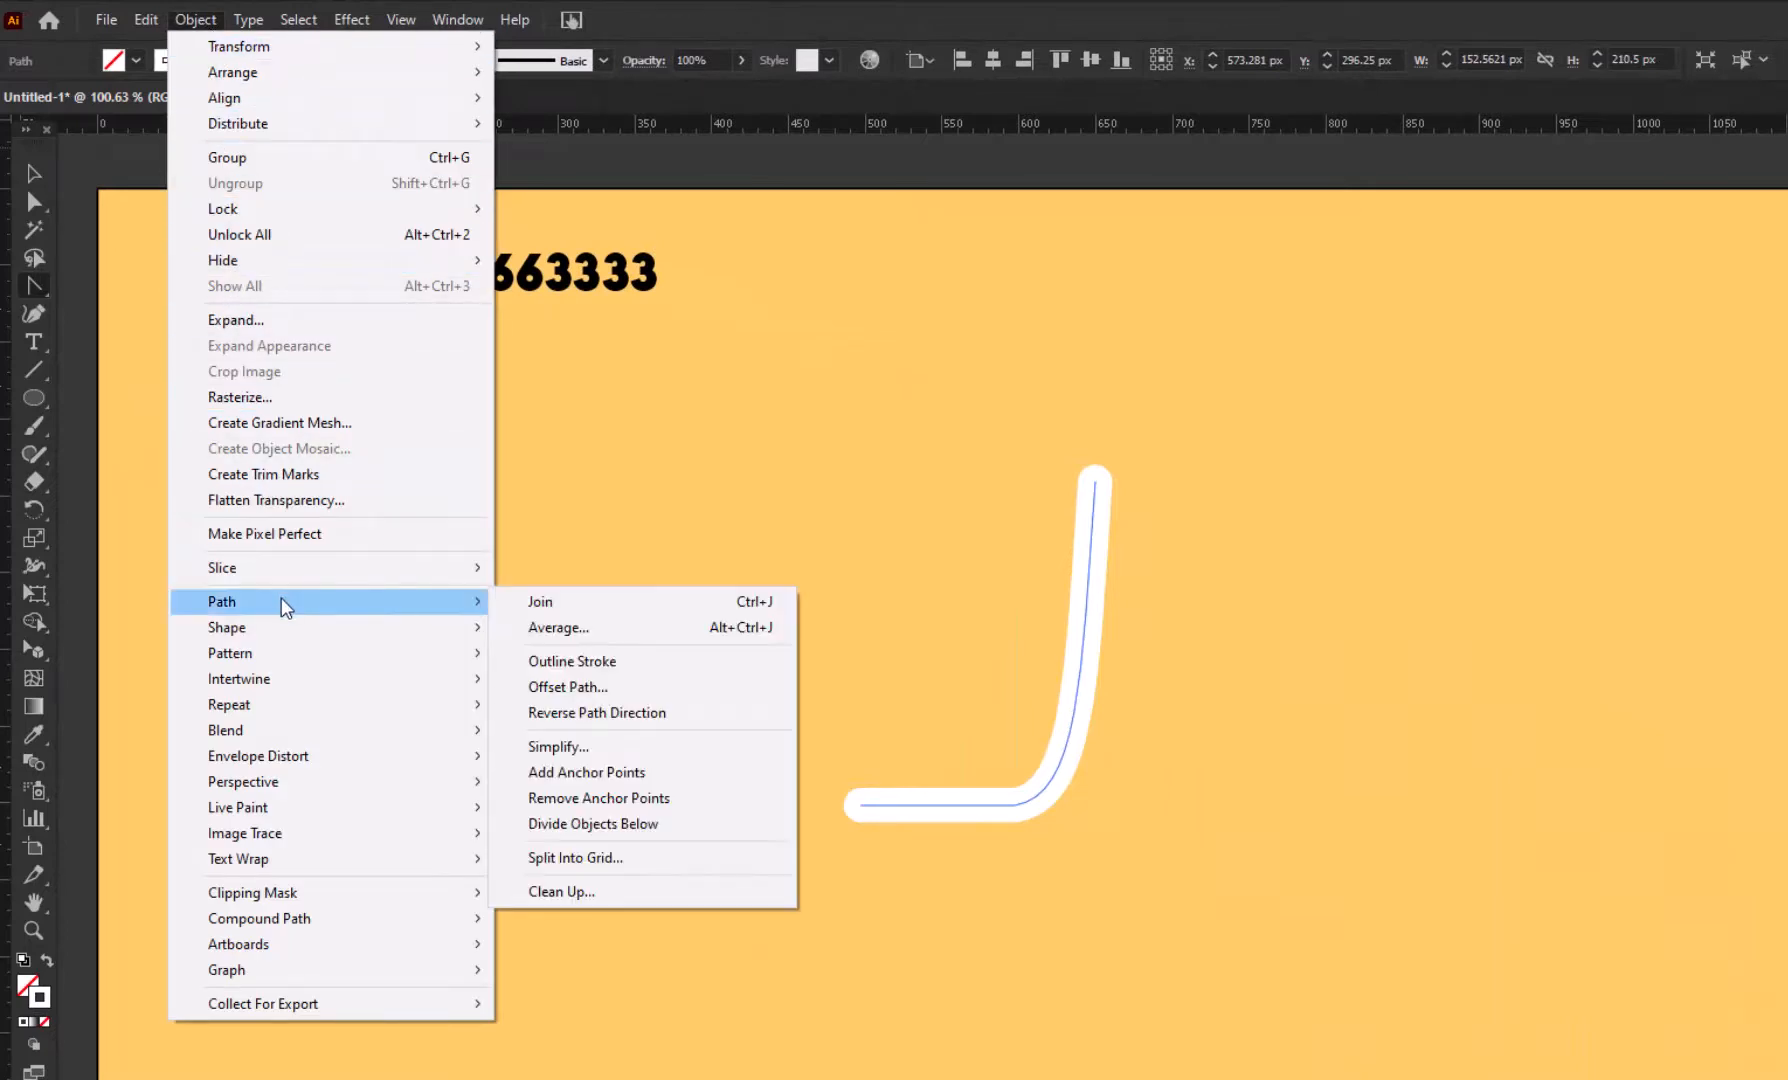
click(571, 661)
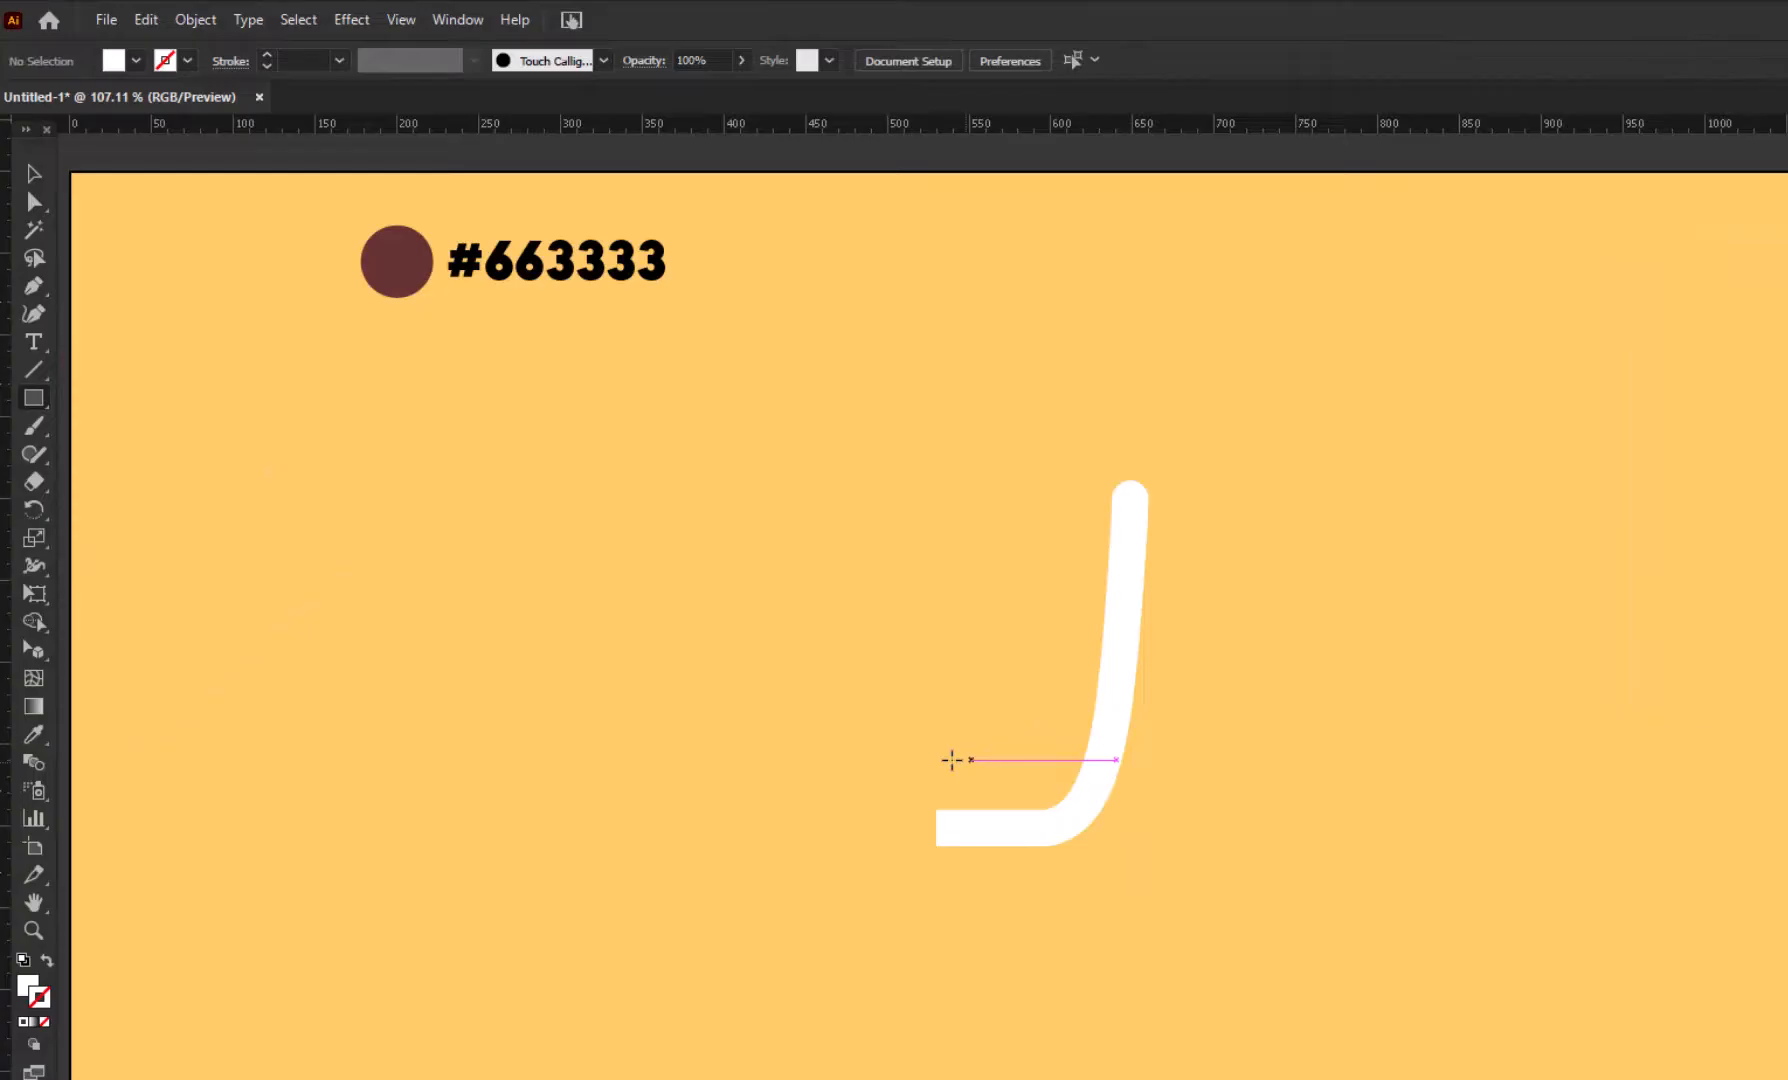
Step: Draw a #663333 brown rectangle for the coffee and send it behind the profile
drag(935, 536, 1204, 802)
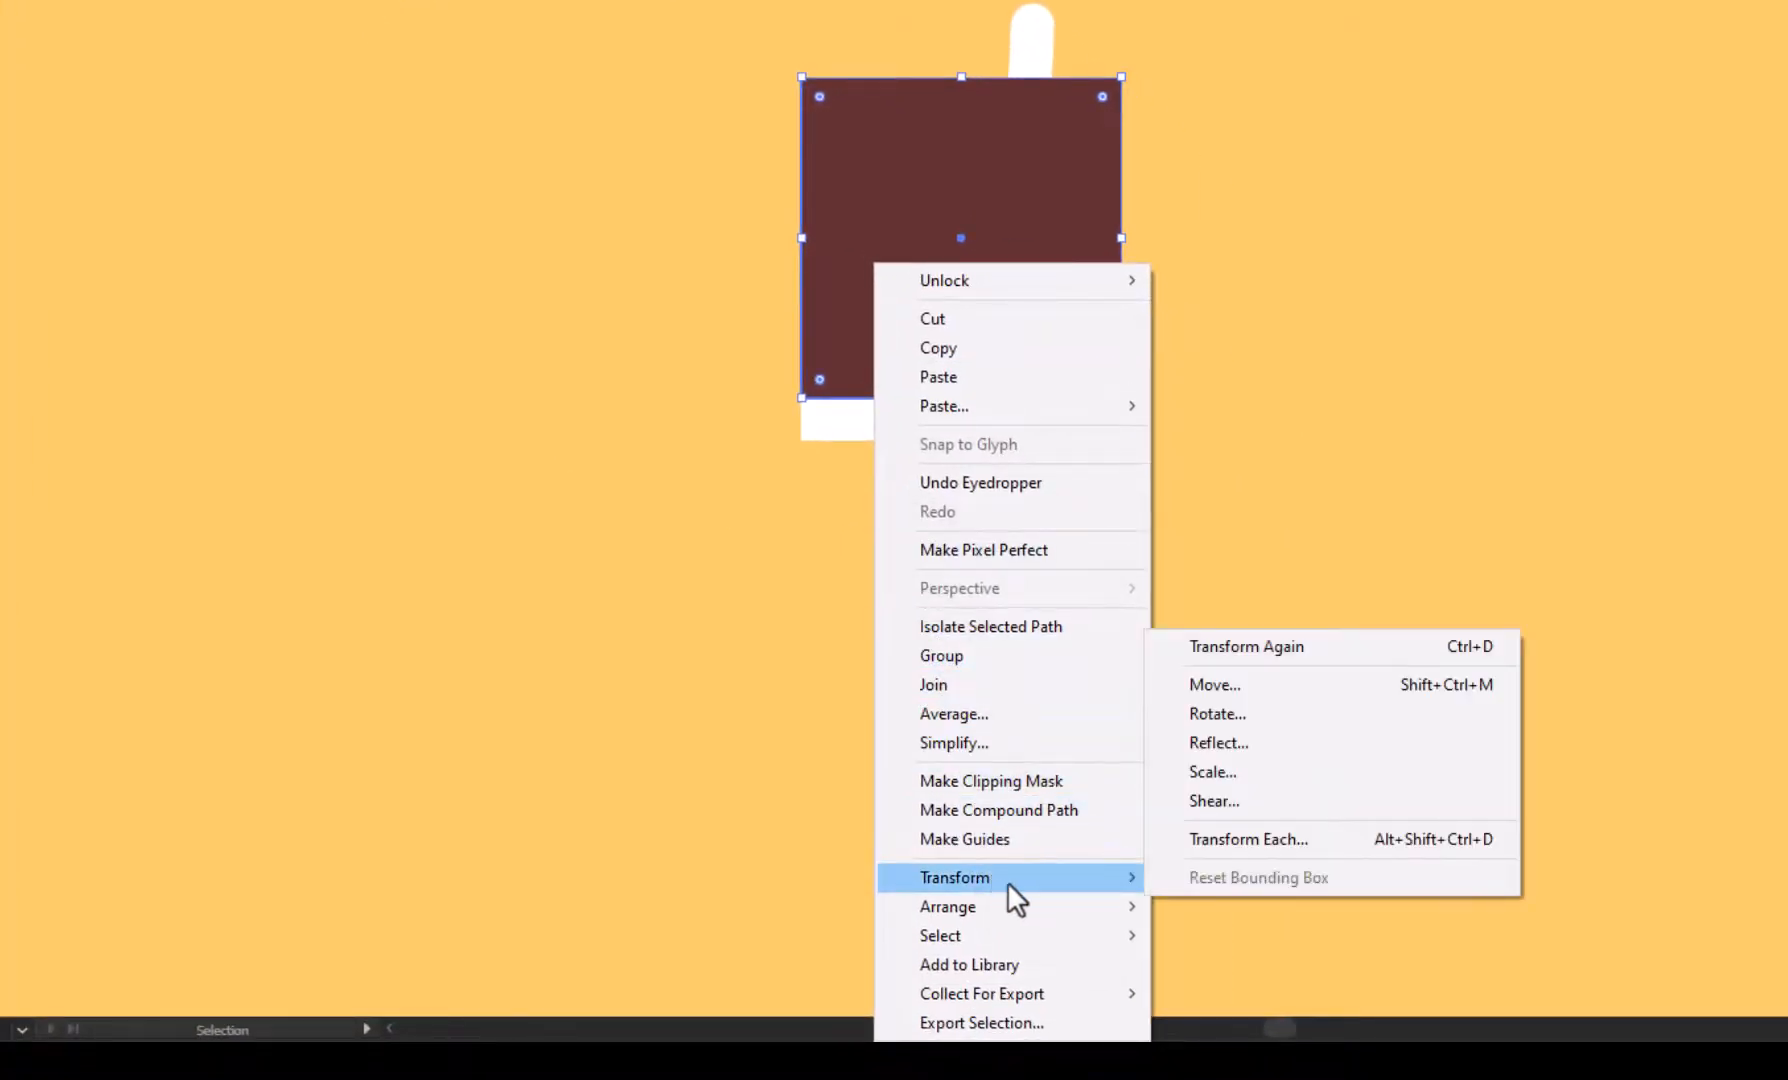
mouse_move(948, 906)
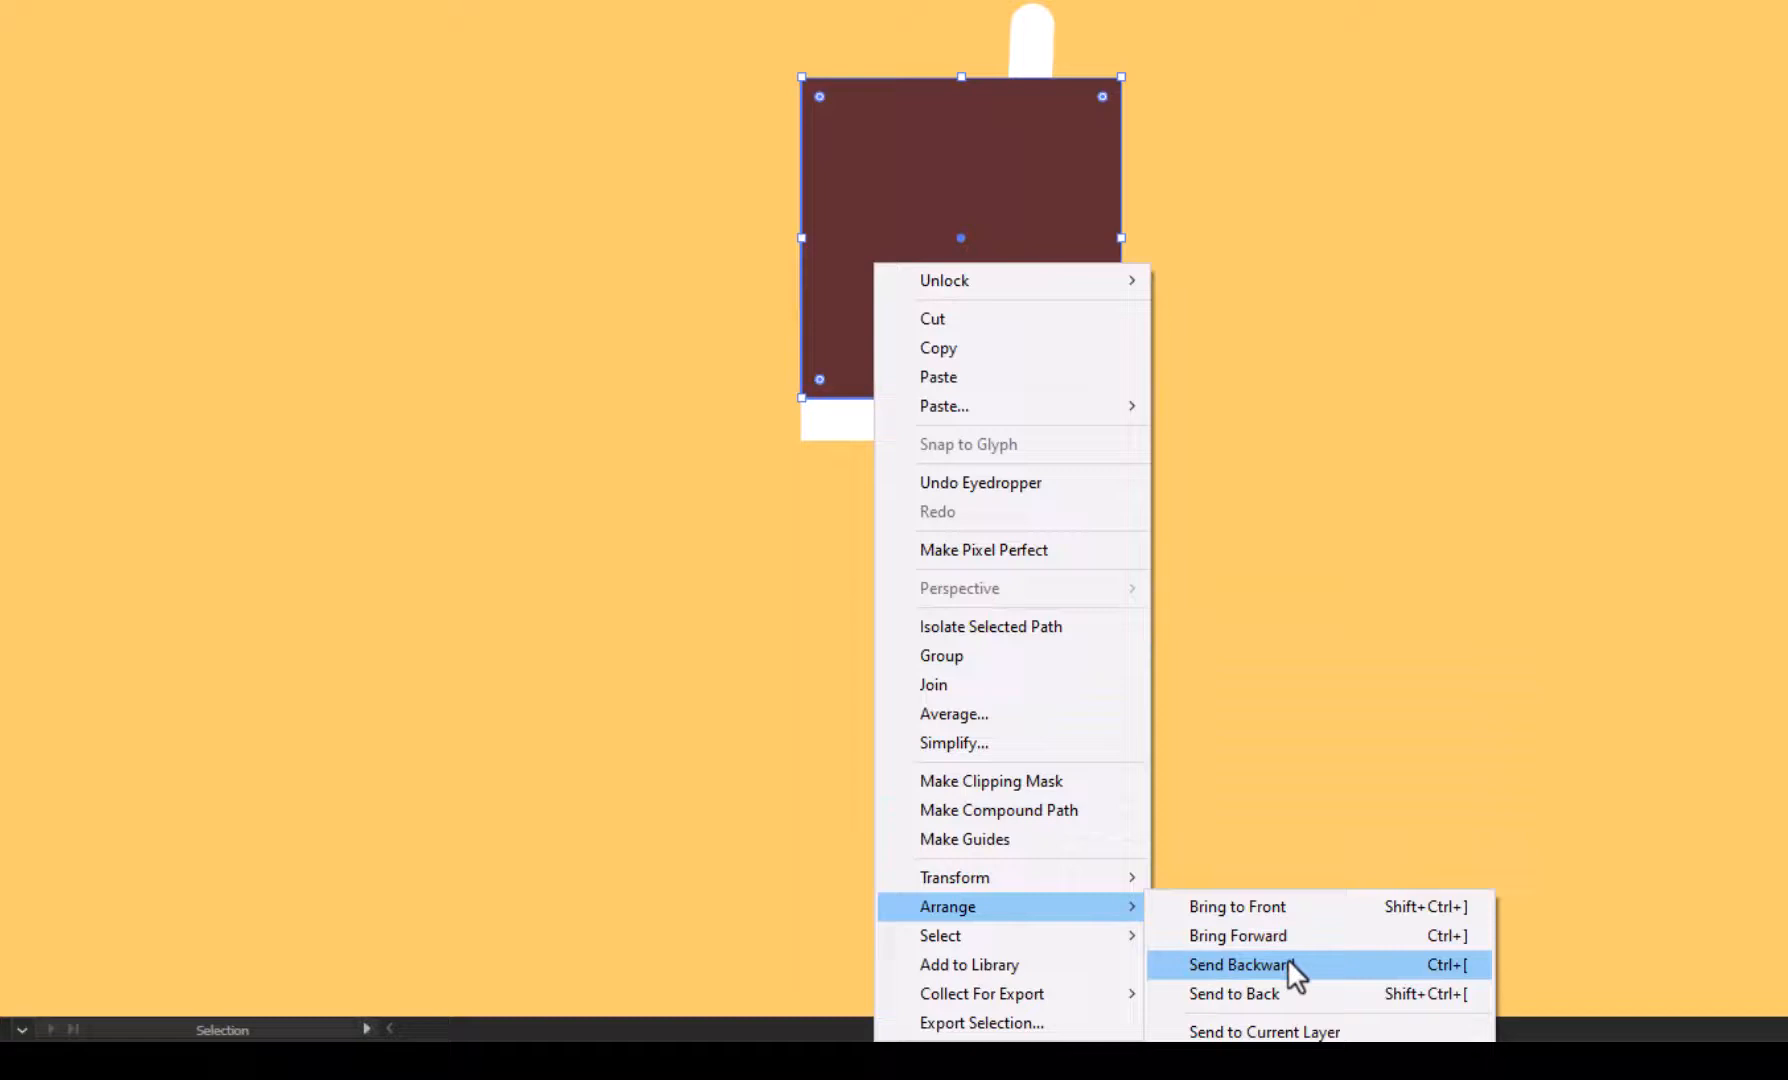
click(1237, 965)
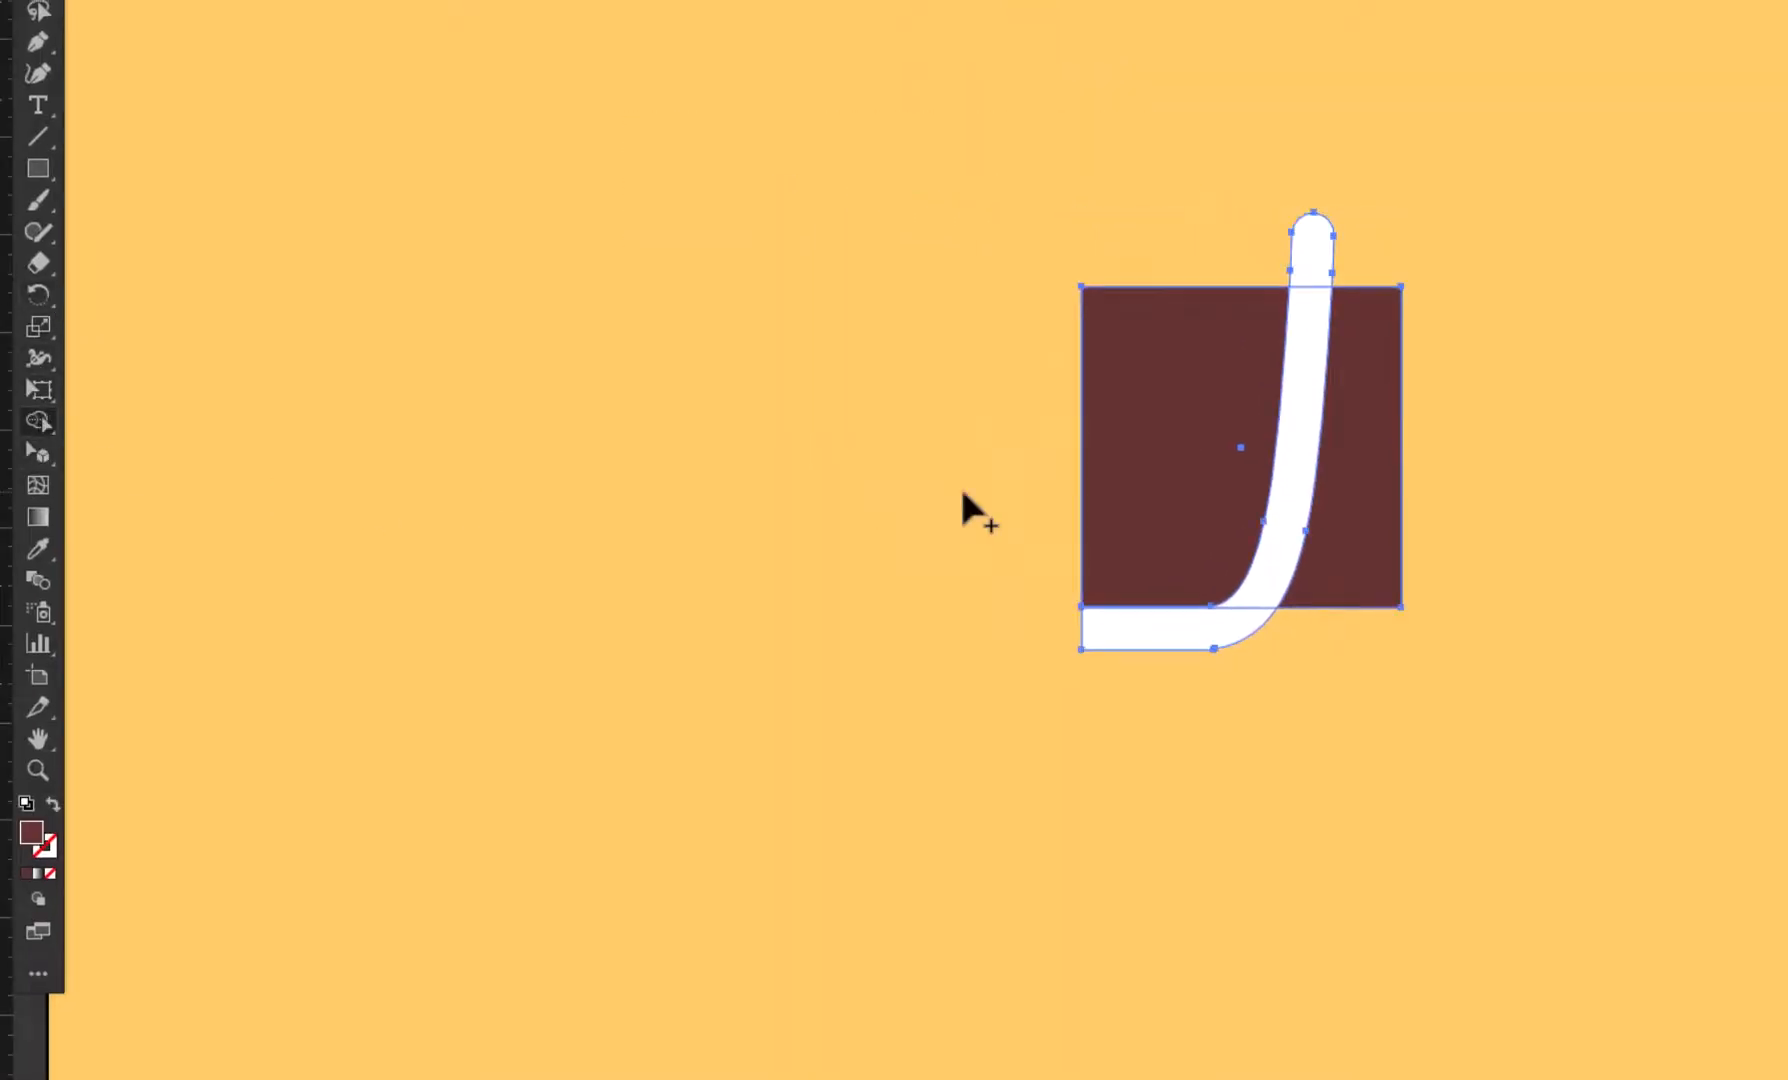
key(alt)
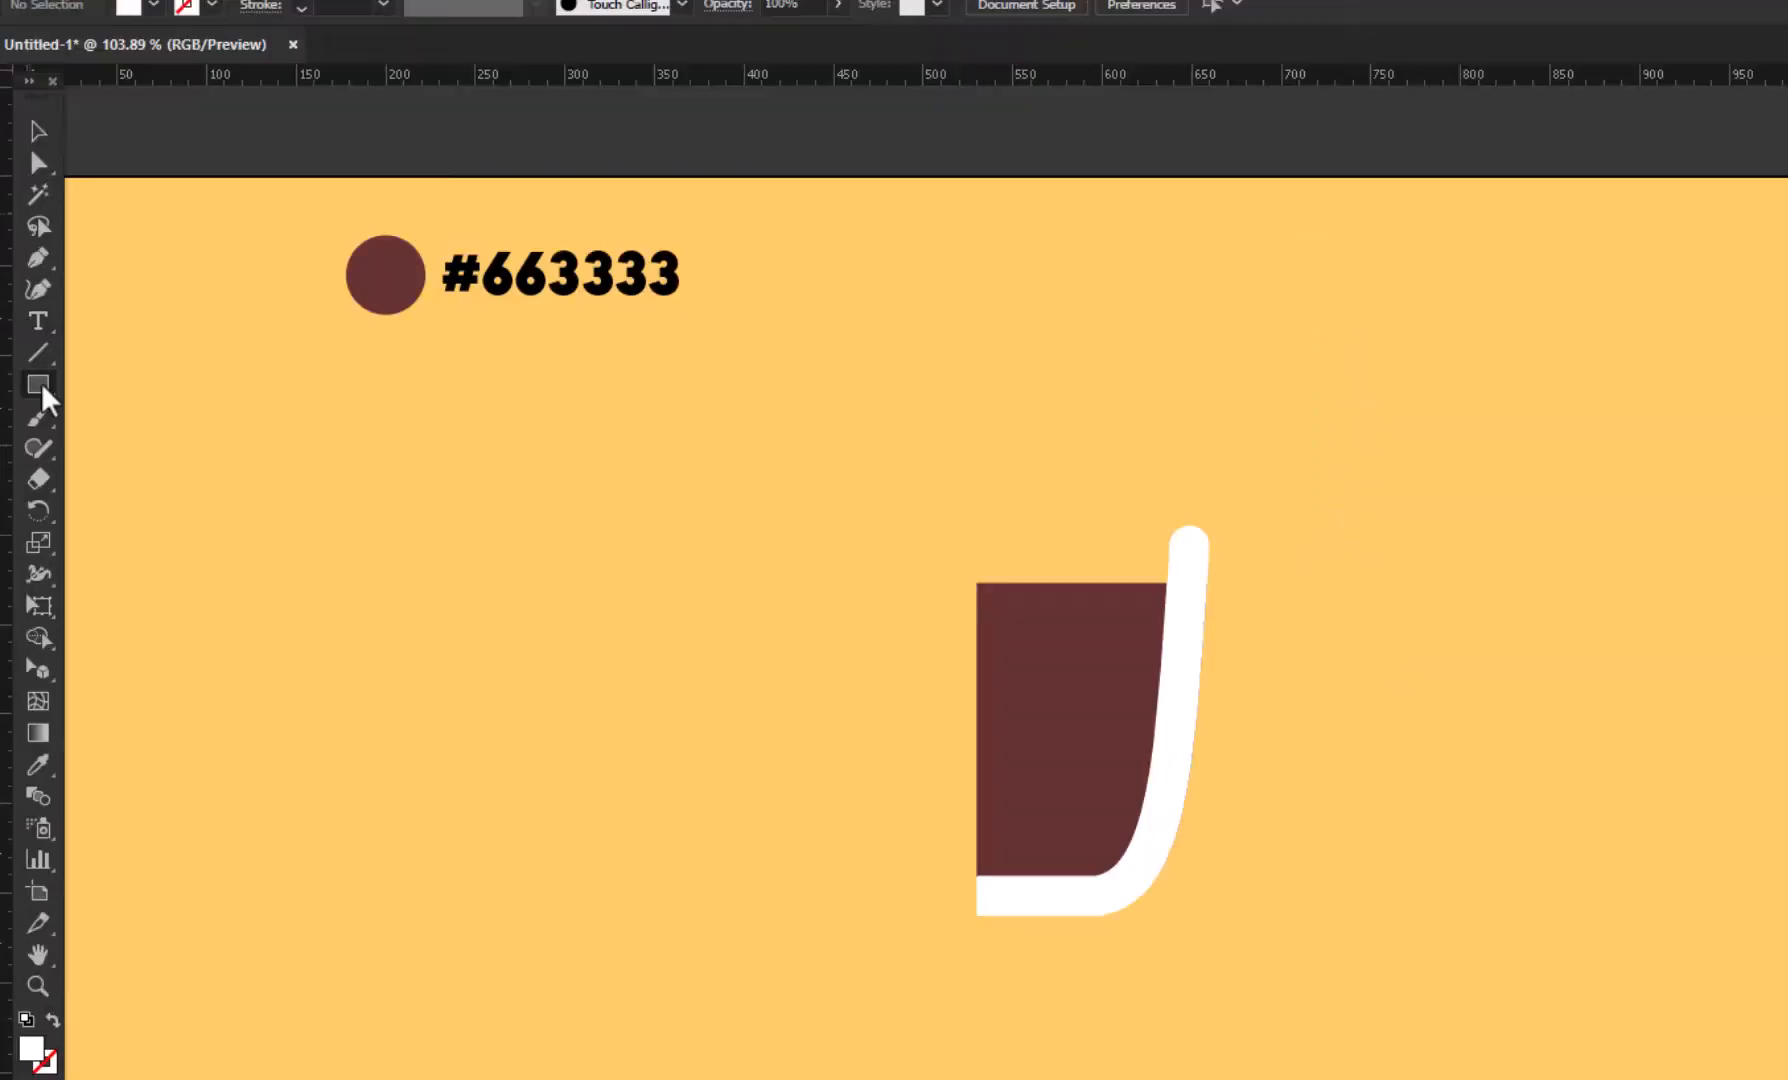
Step: Draw an ellipse and shape it into the white half-ring handle arc
click(38, 384)
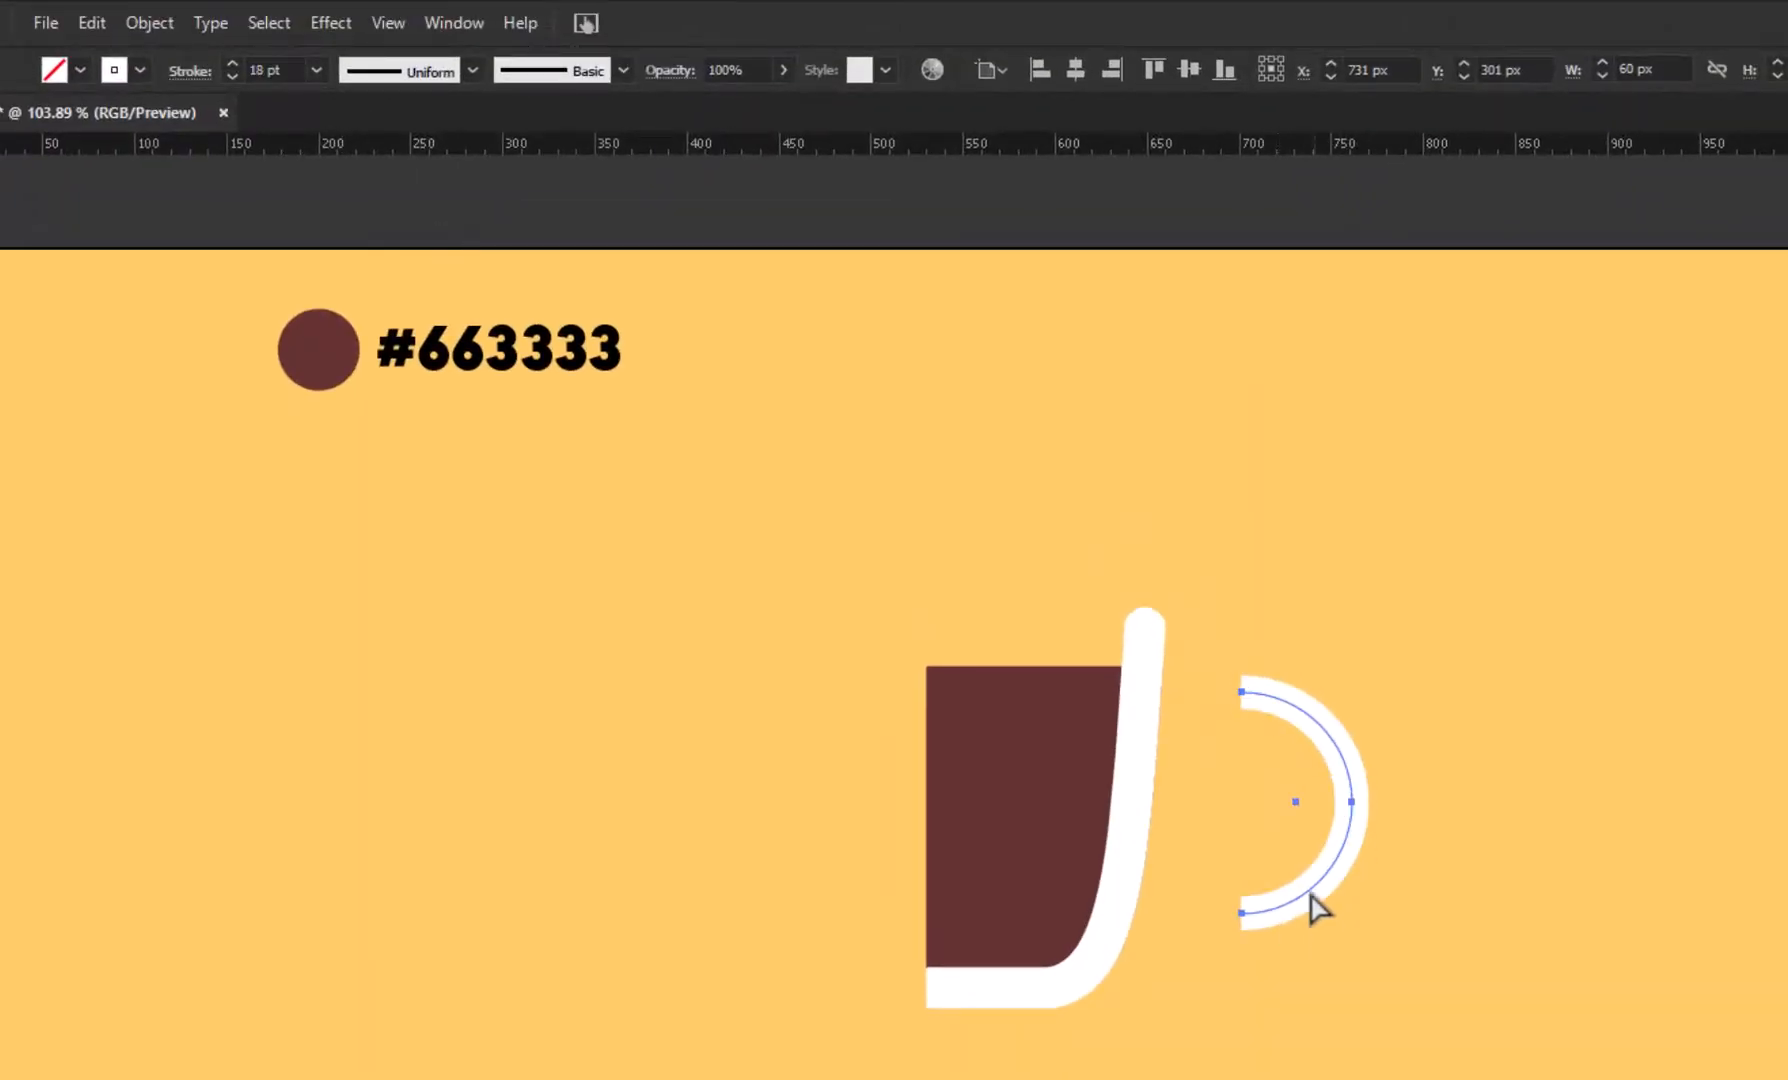
click(148, 22)
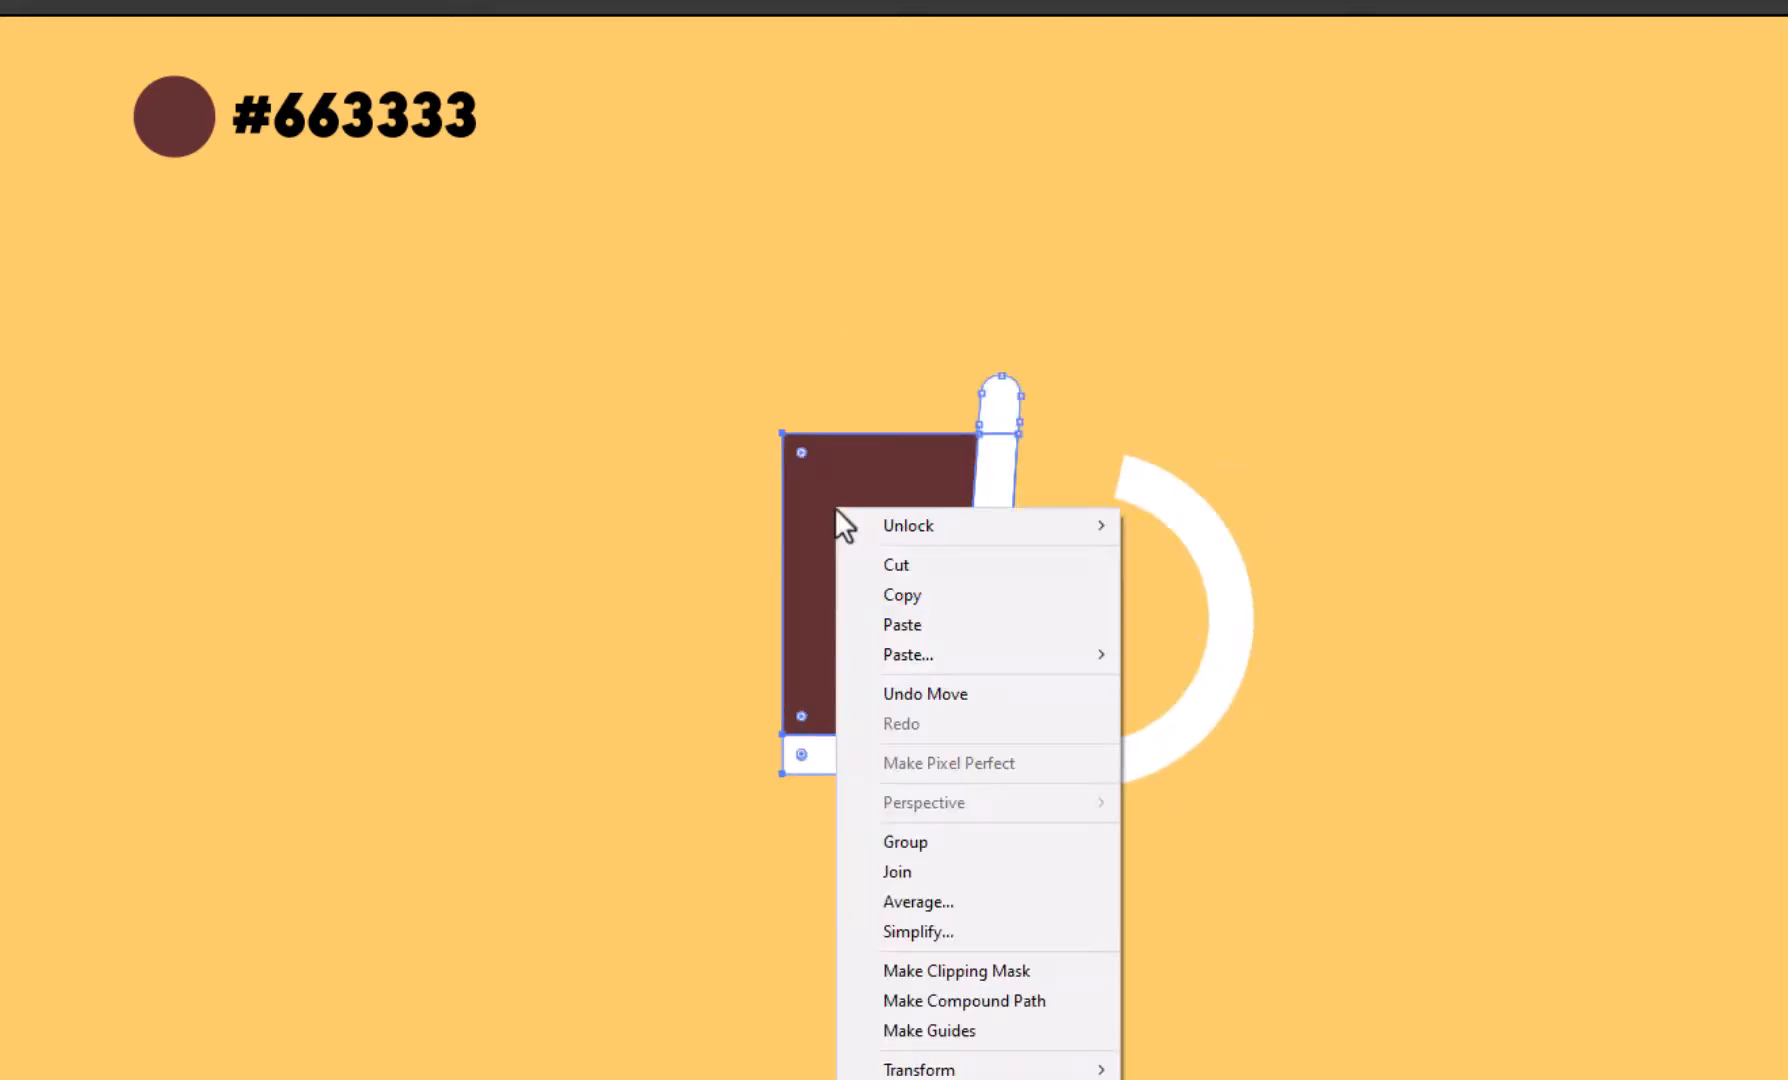
Step: Group the profile with the coffee shape and open the 3D and Materials panel
click(905, 842)
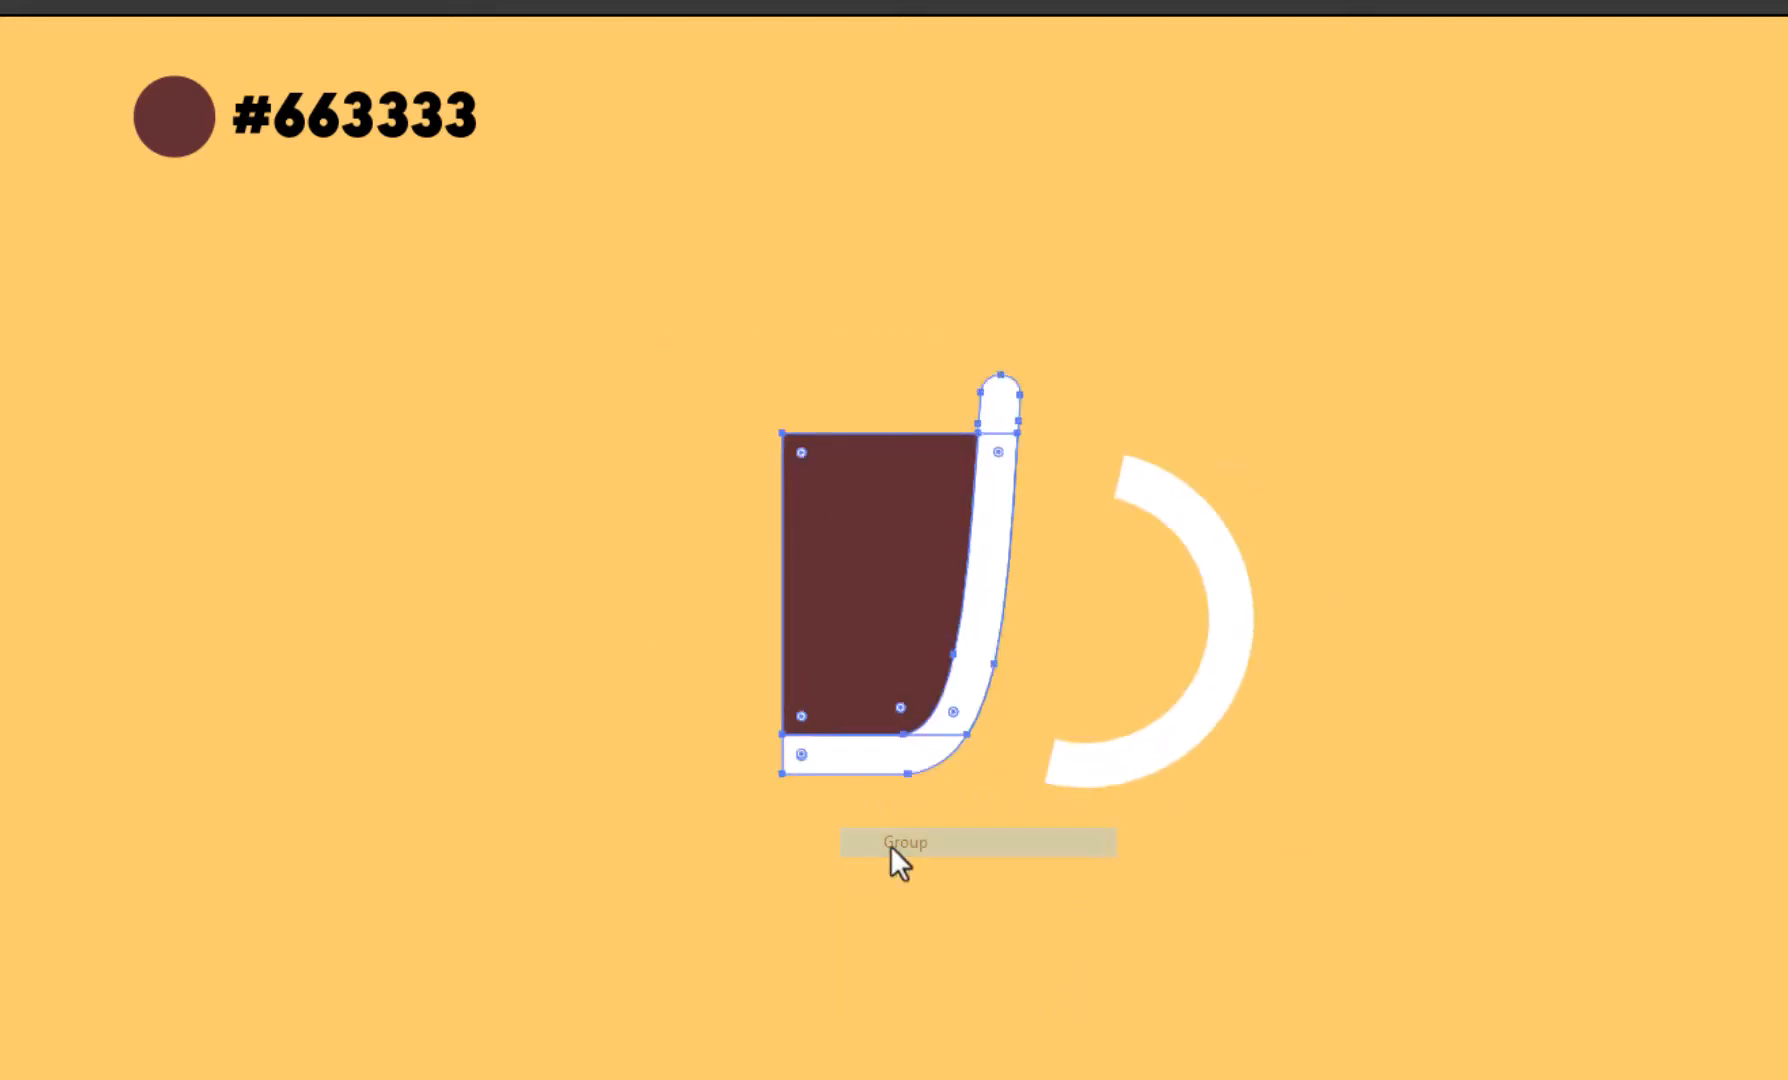
click(531, 22)
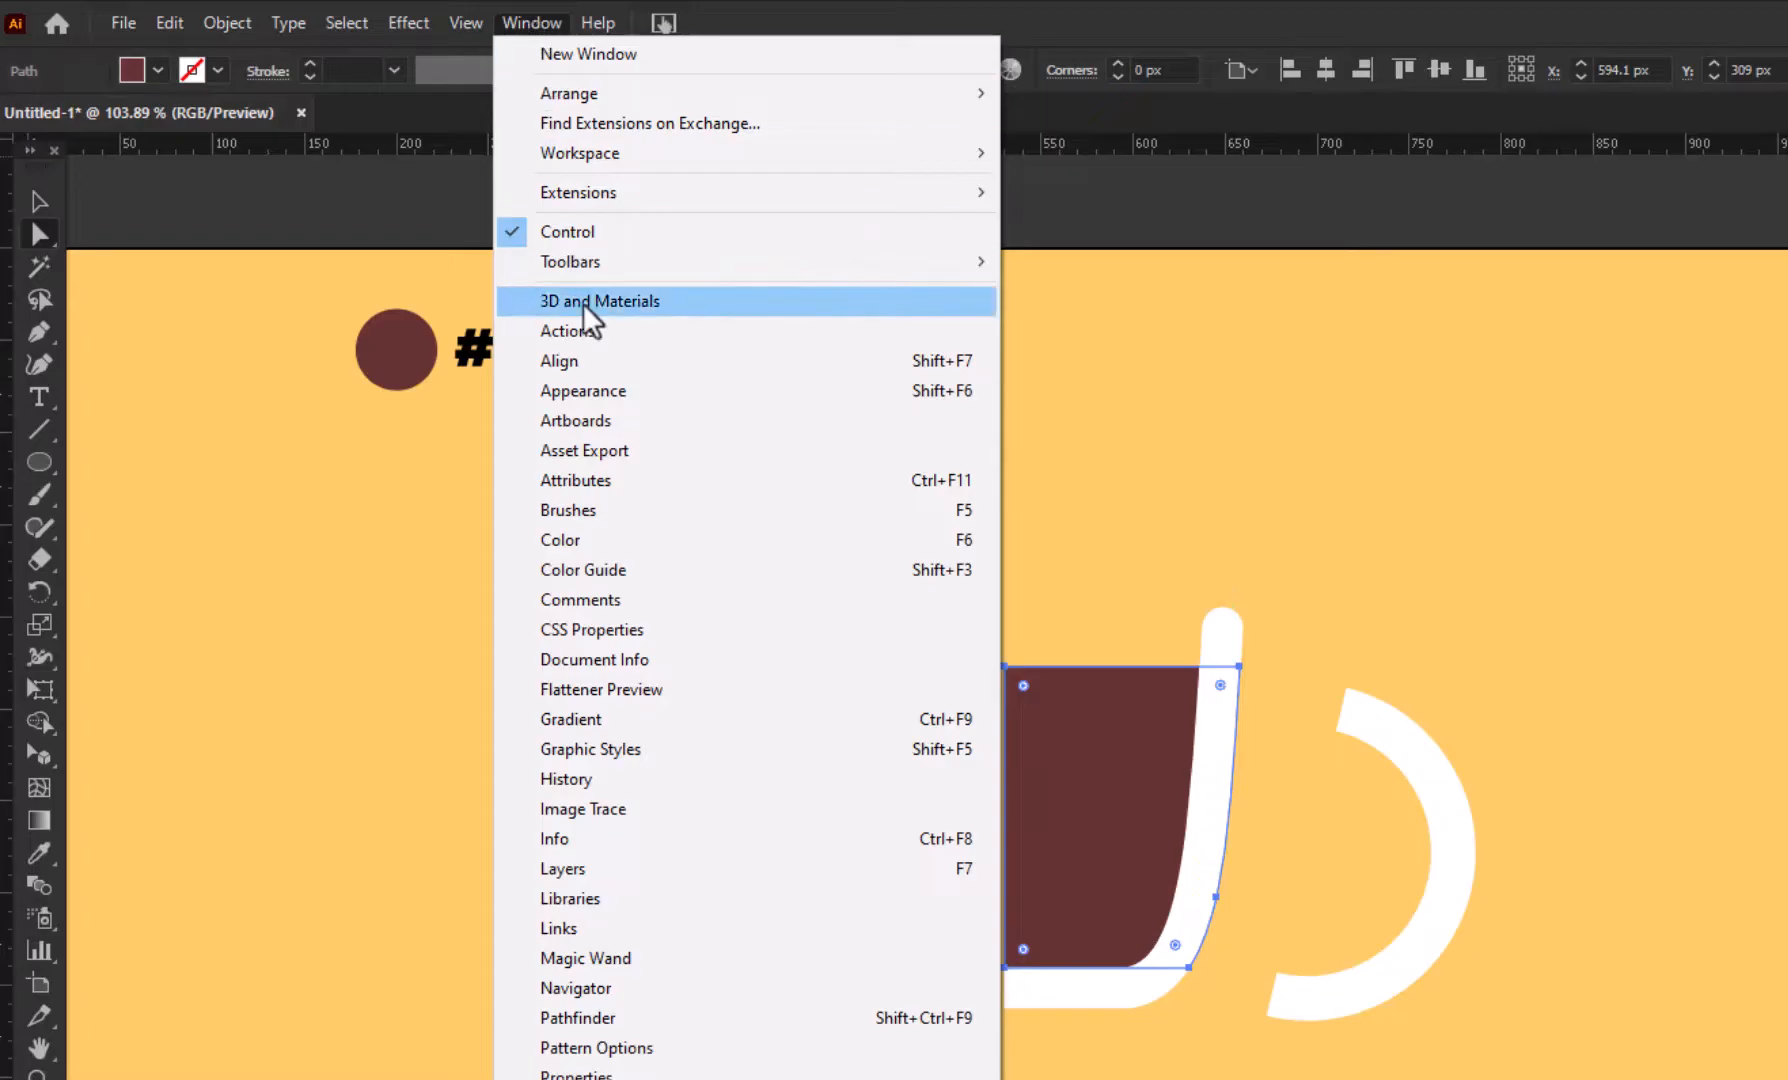
click(600, 300)
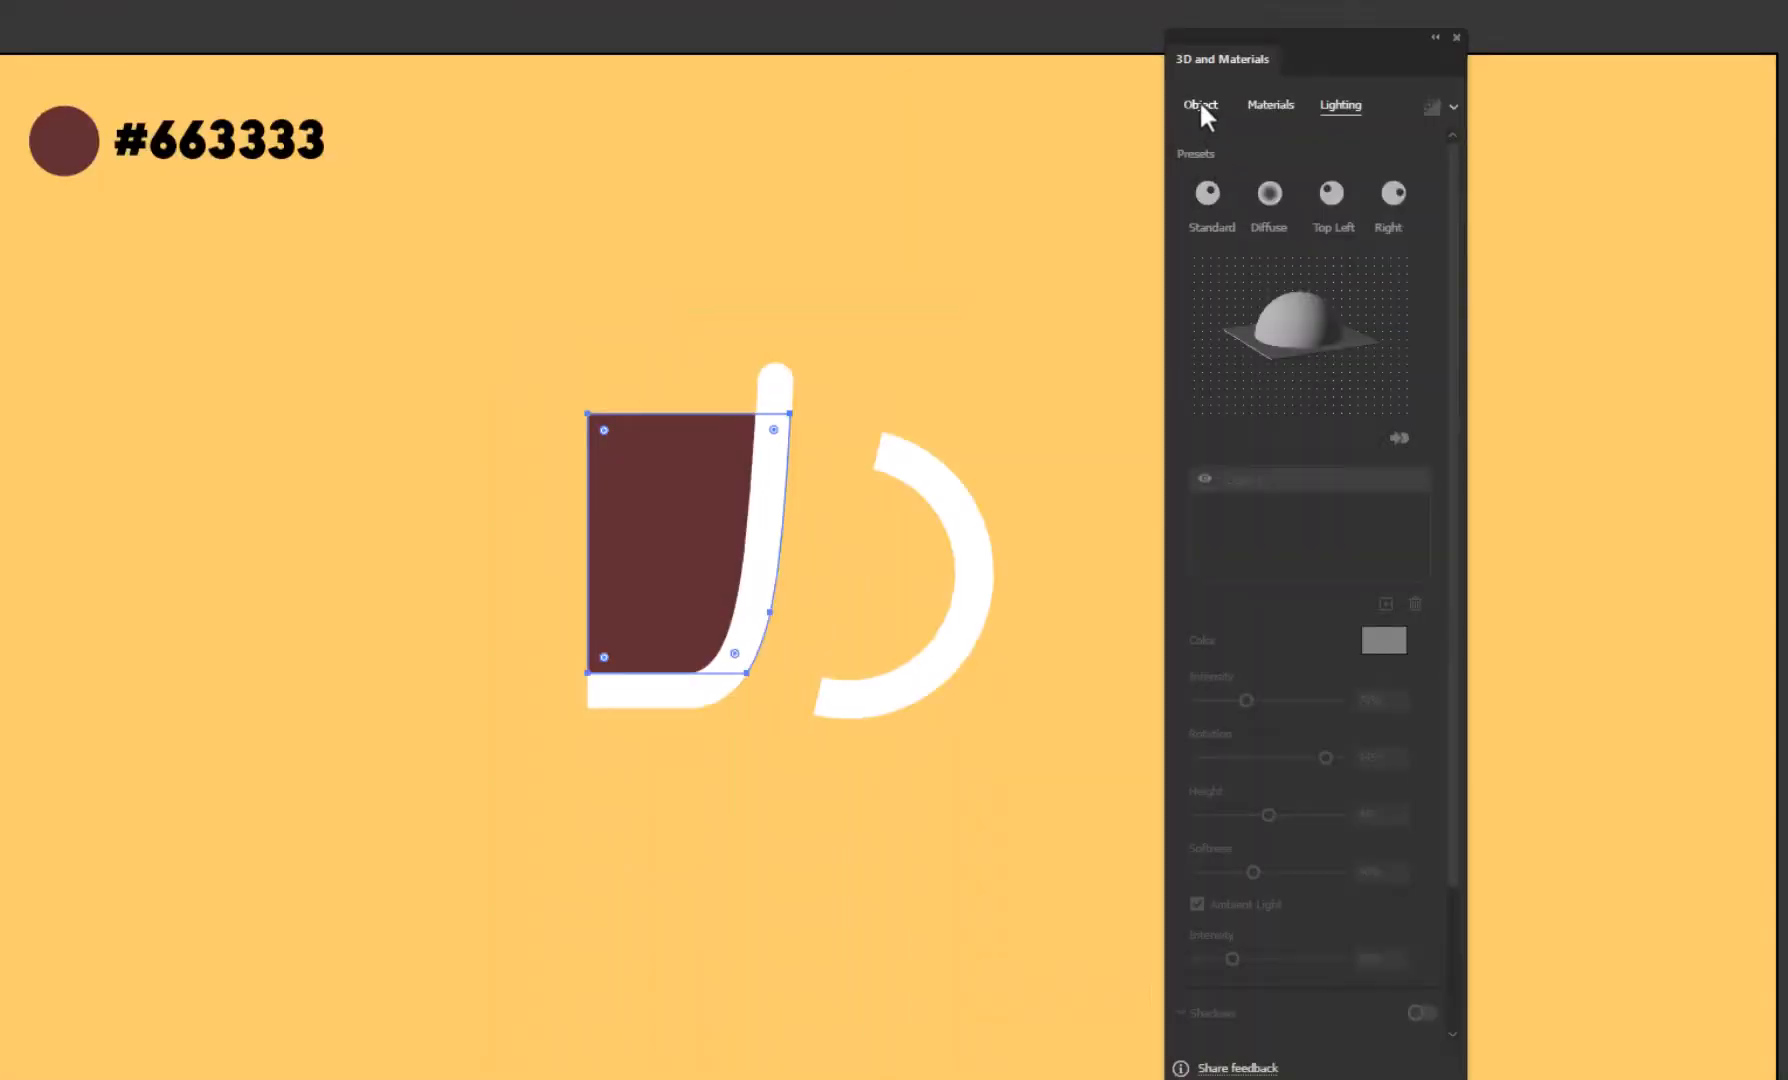
Step: Revolve the grouped profile into a 3D cup, then select the handle arc
click(1198, 105)
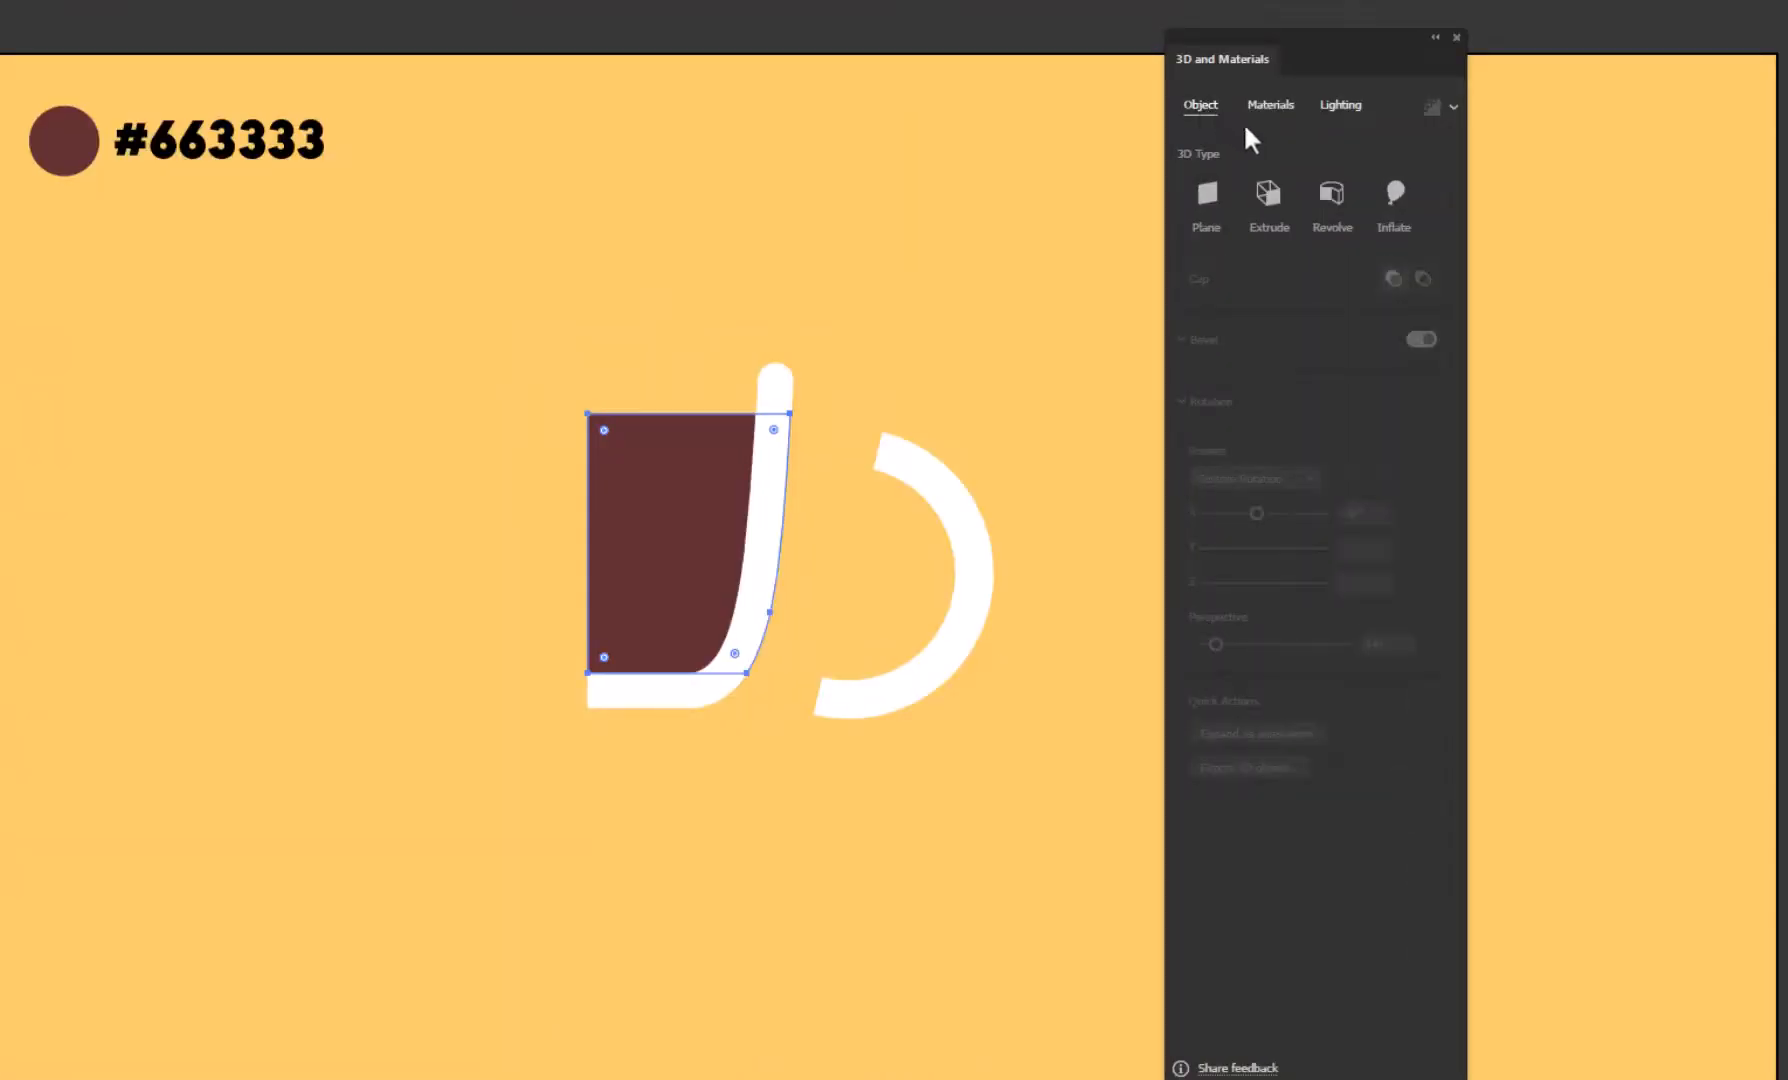
click(1331, 205)
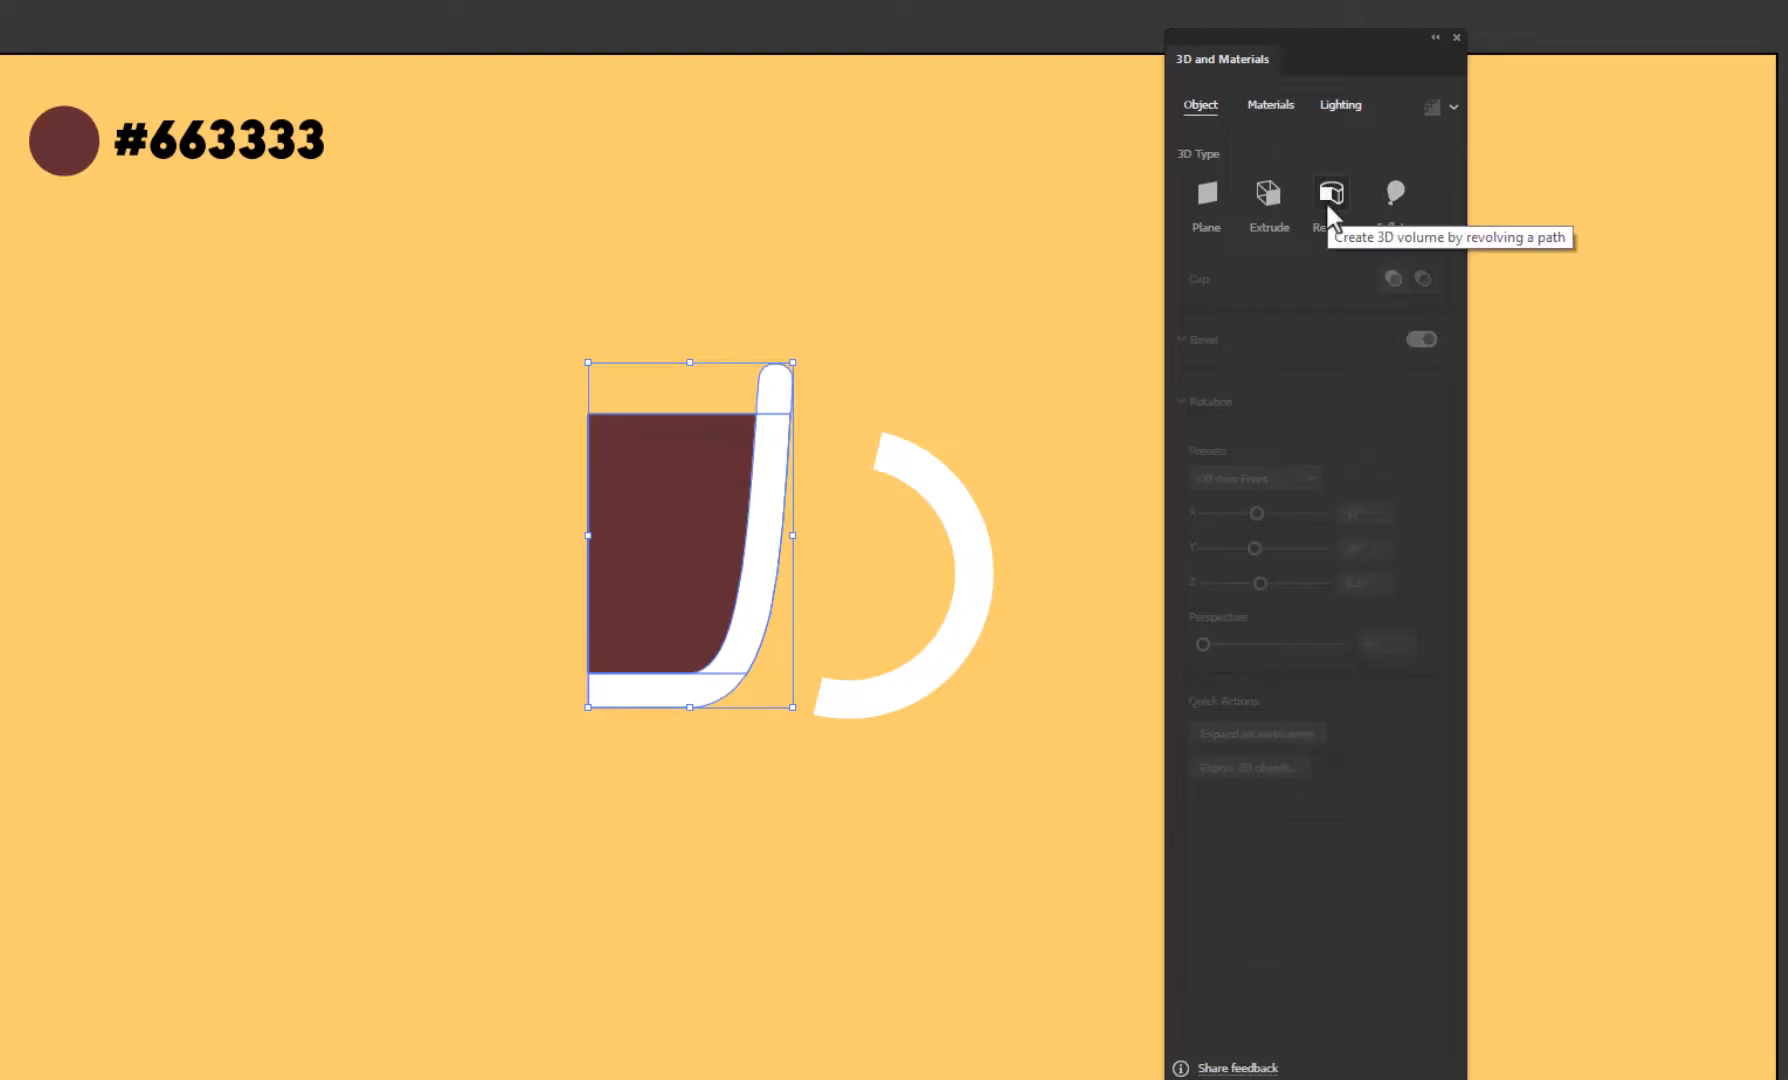
click(1331, 192)
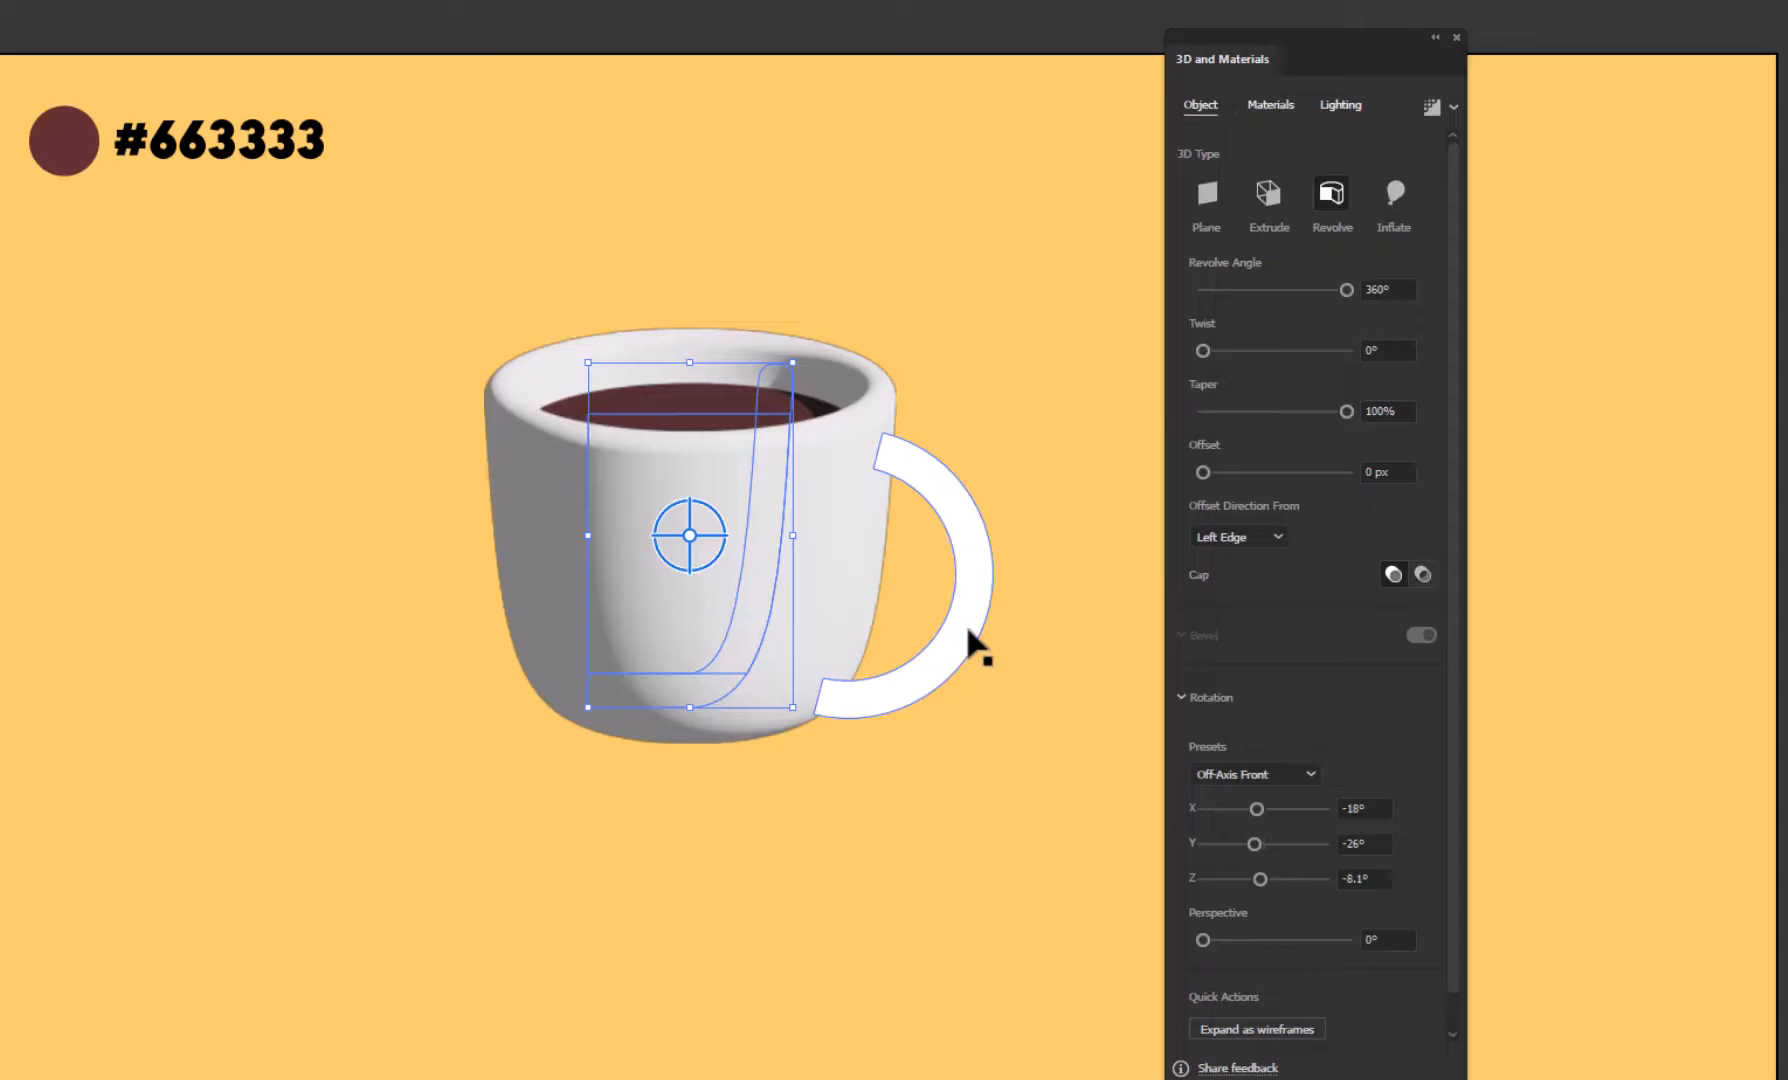
click(1268, 196)
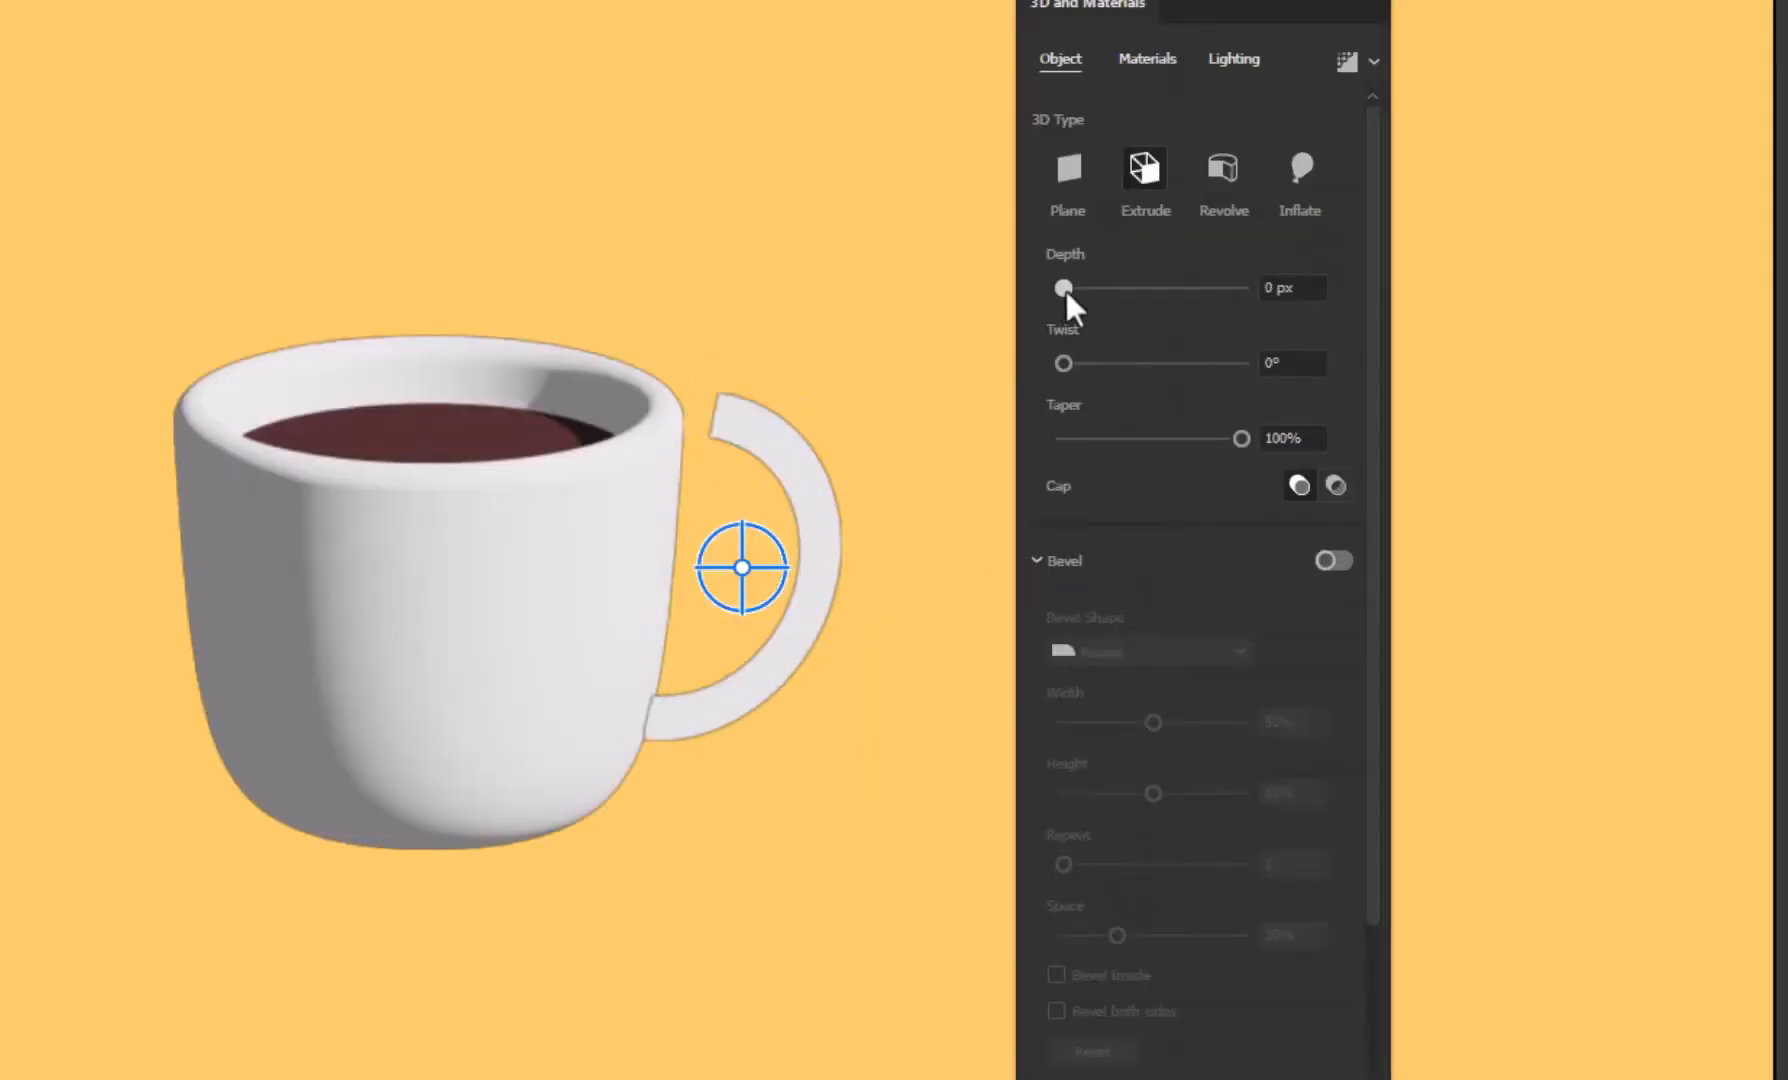
Step: Extrude the handle 34 px deep with a Round bevel
drag(1063, 287, 1067, 287)
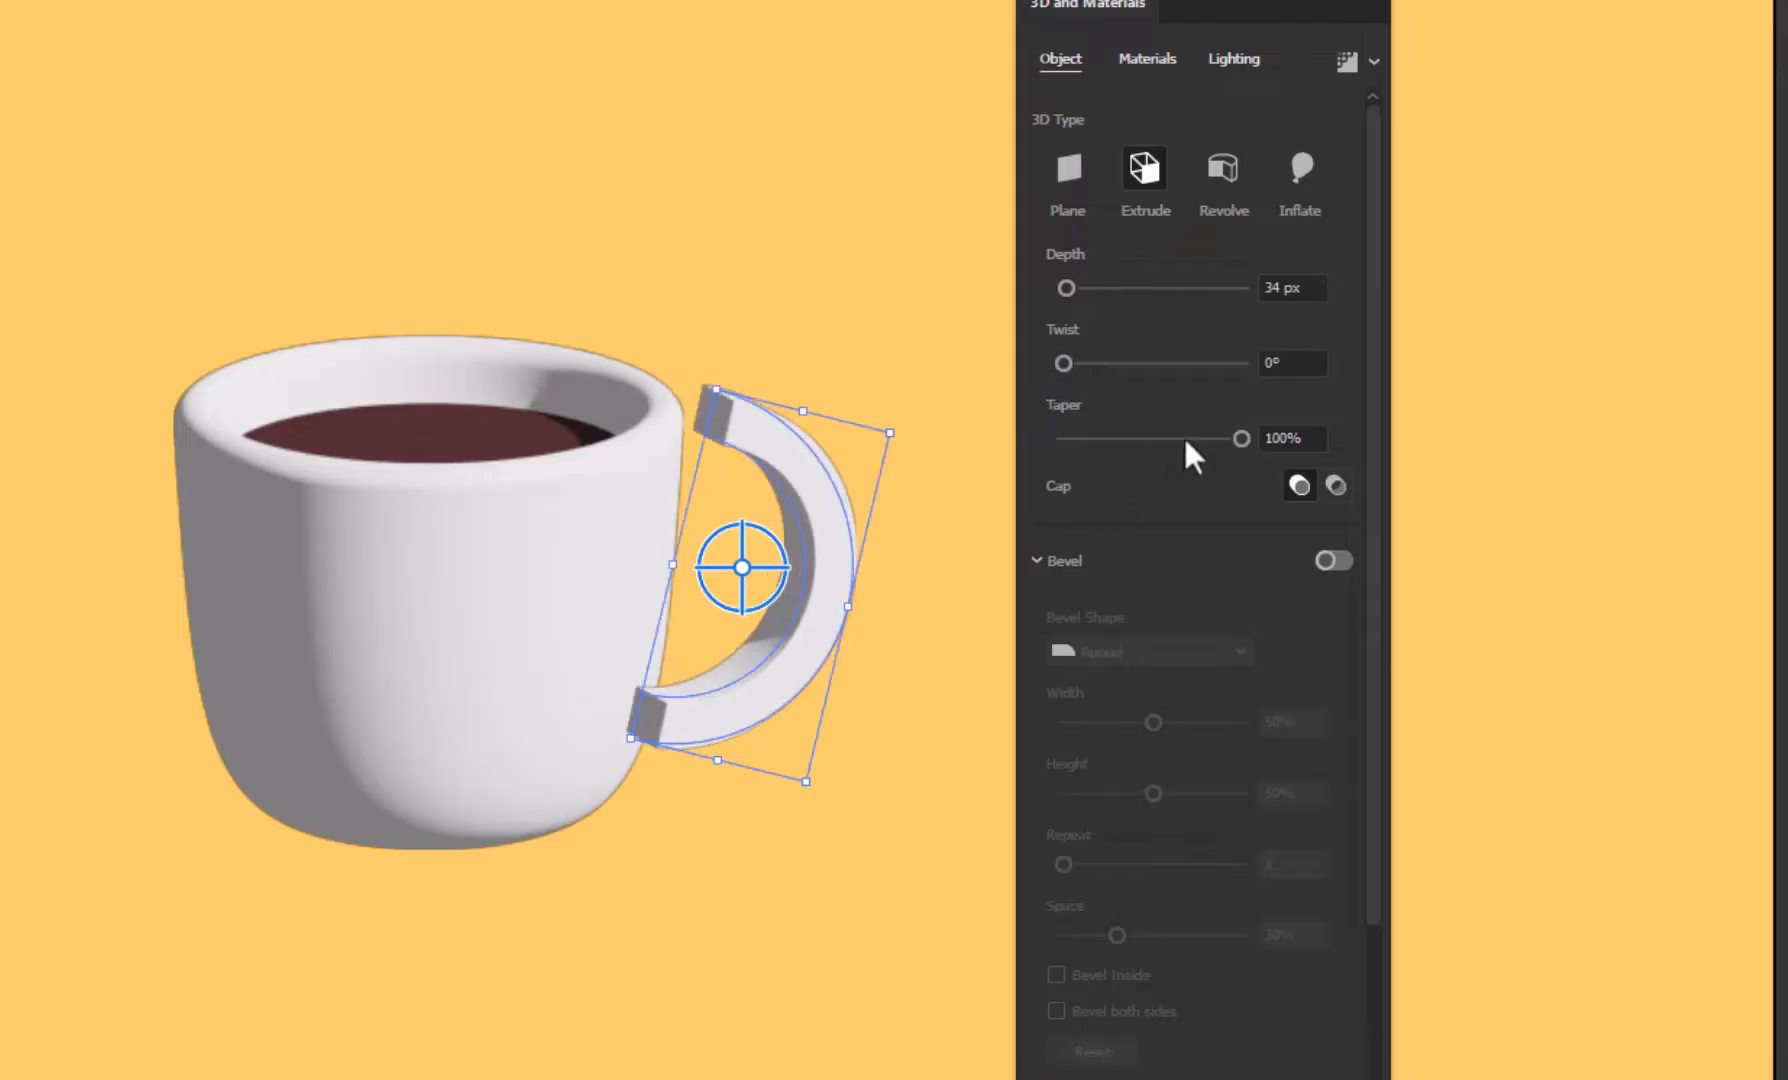
click(1333, 560)
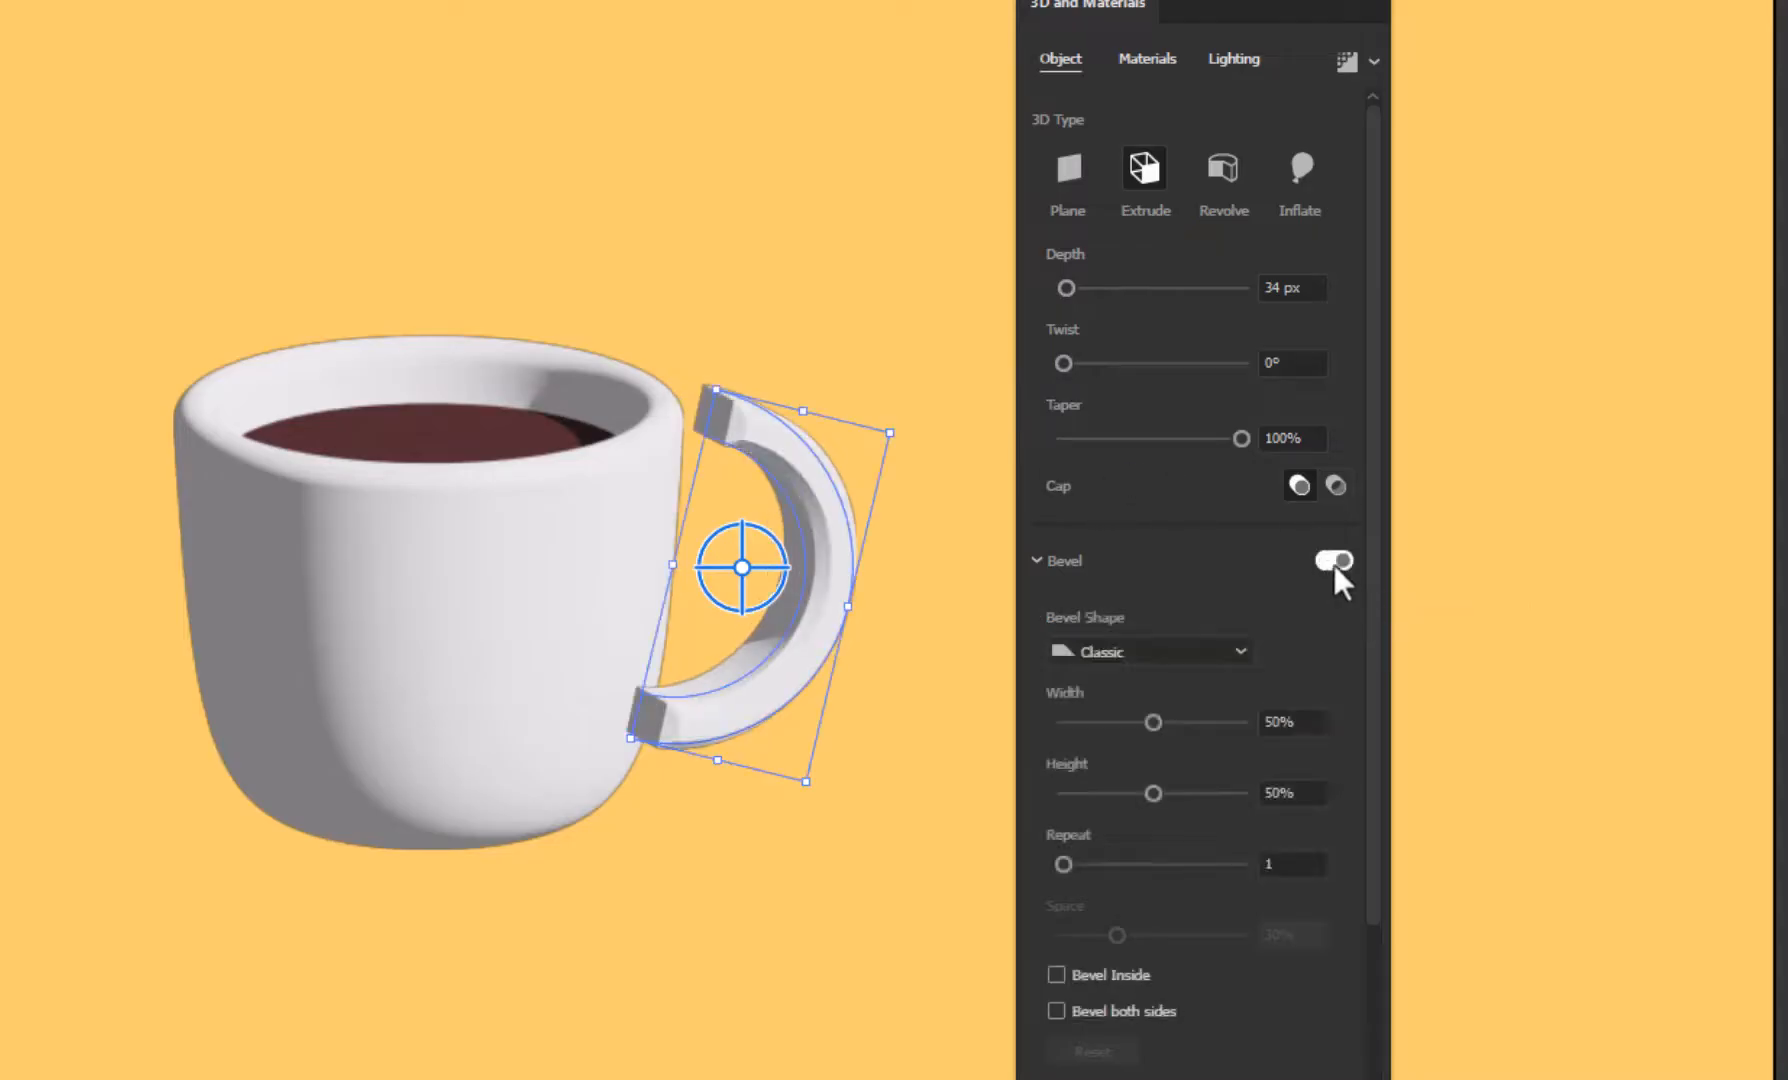
click(1147, 650)
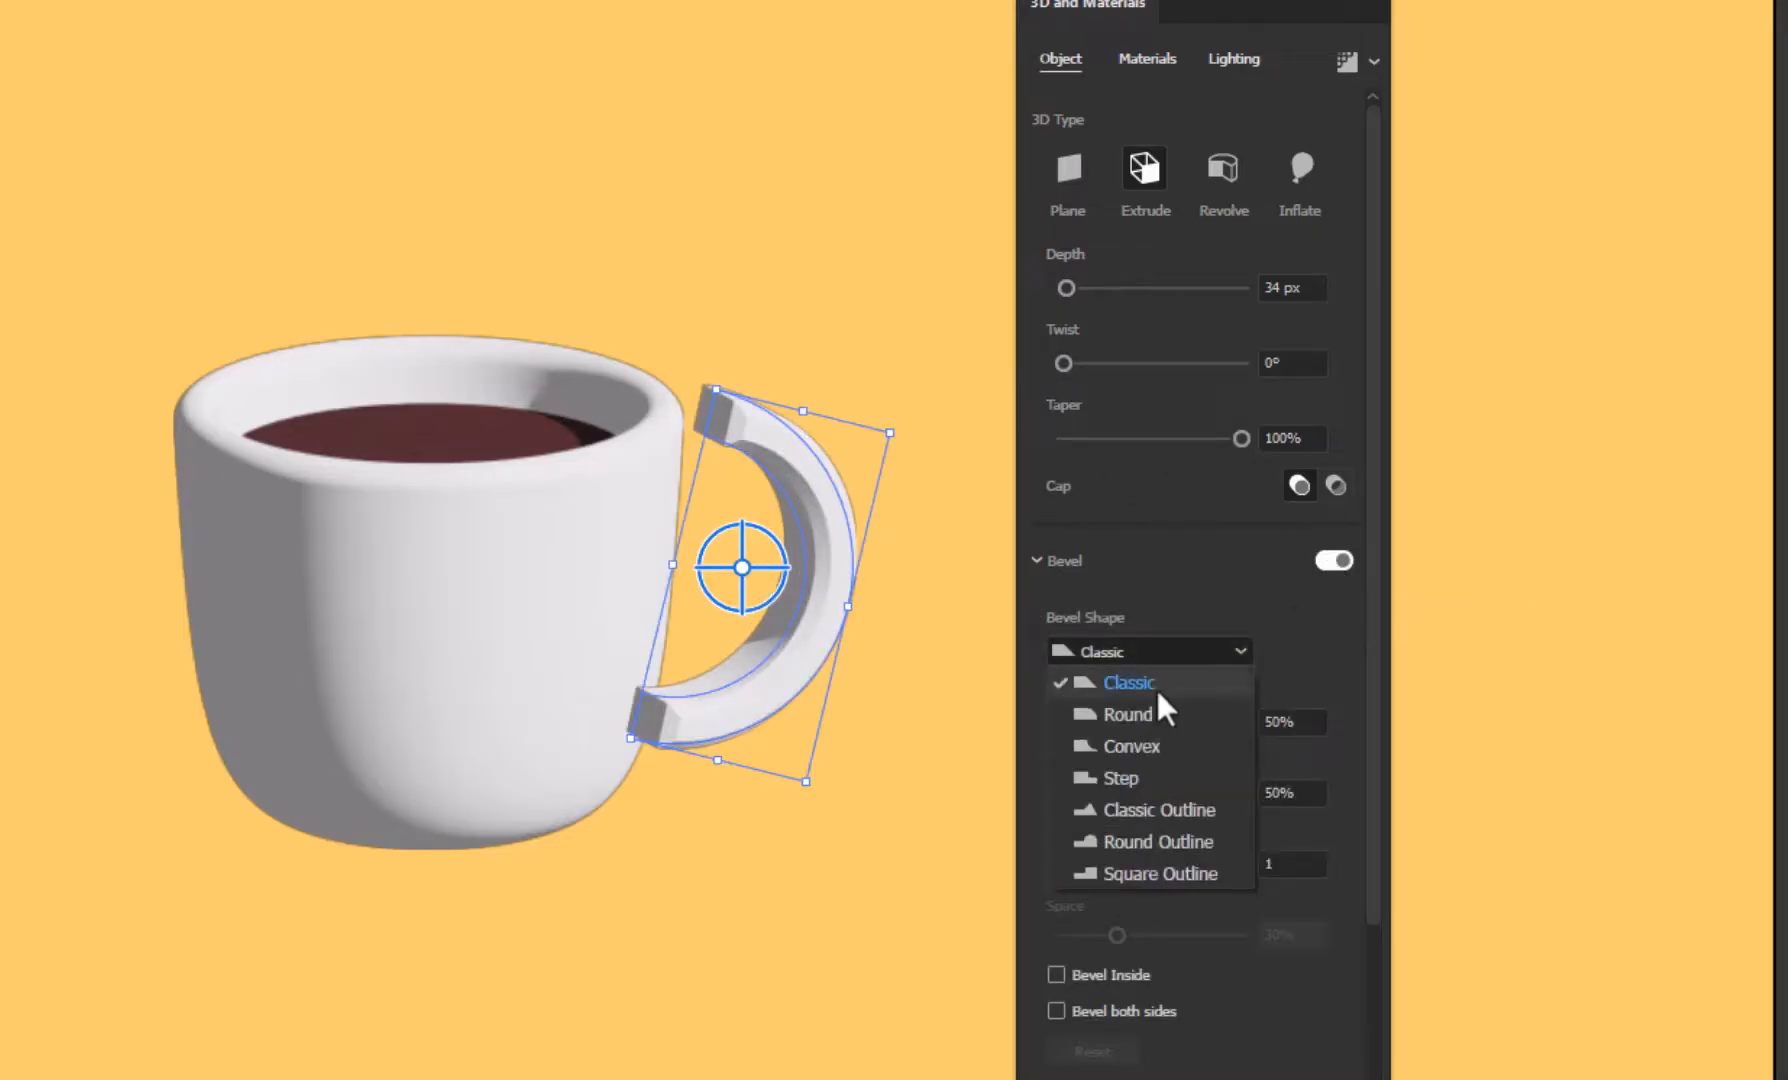
click(1130, 714)
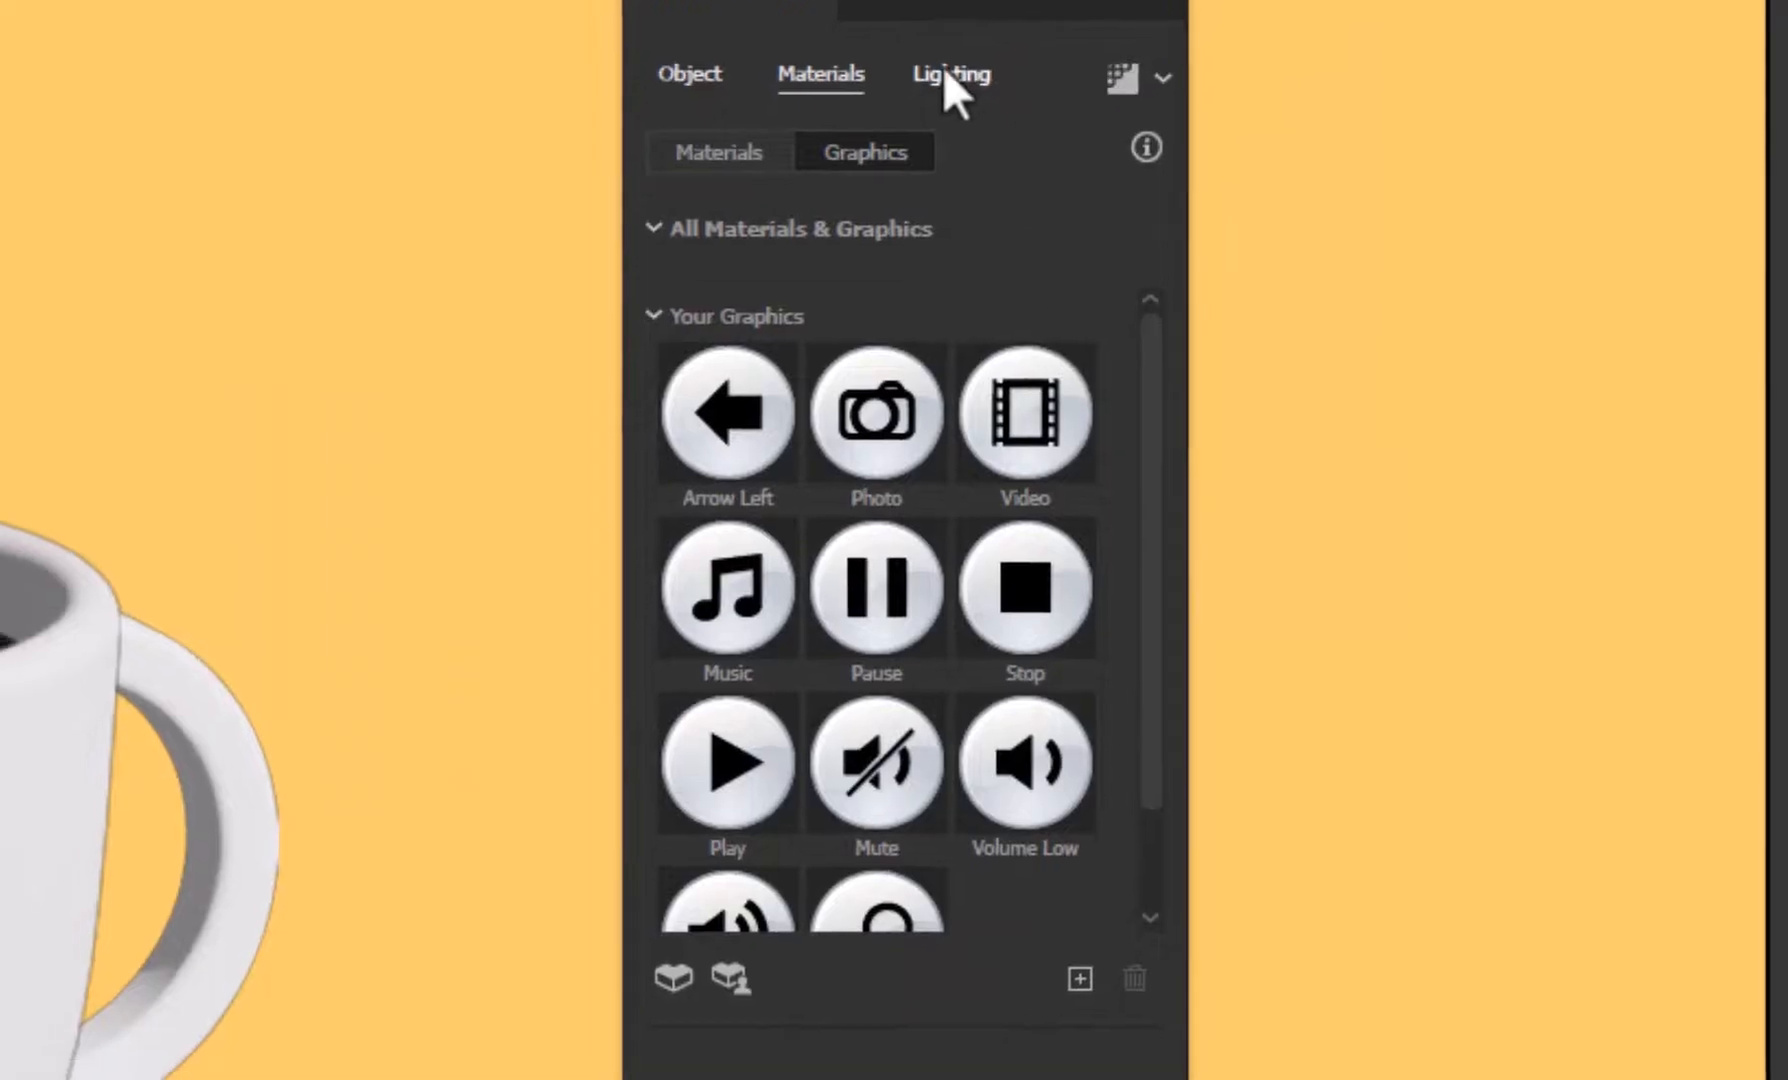
Step: Enable a Below Object shadow and drag the light to stretch it sideways
click(951, 74)
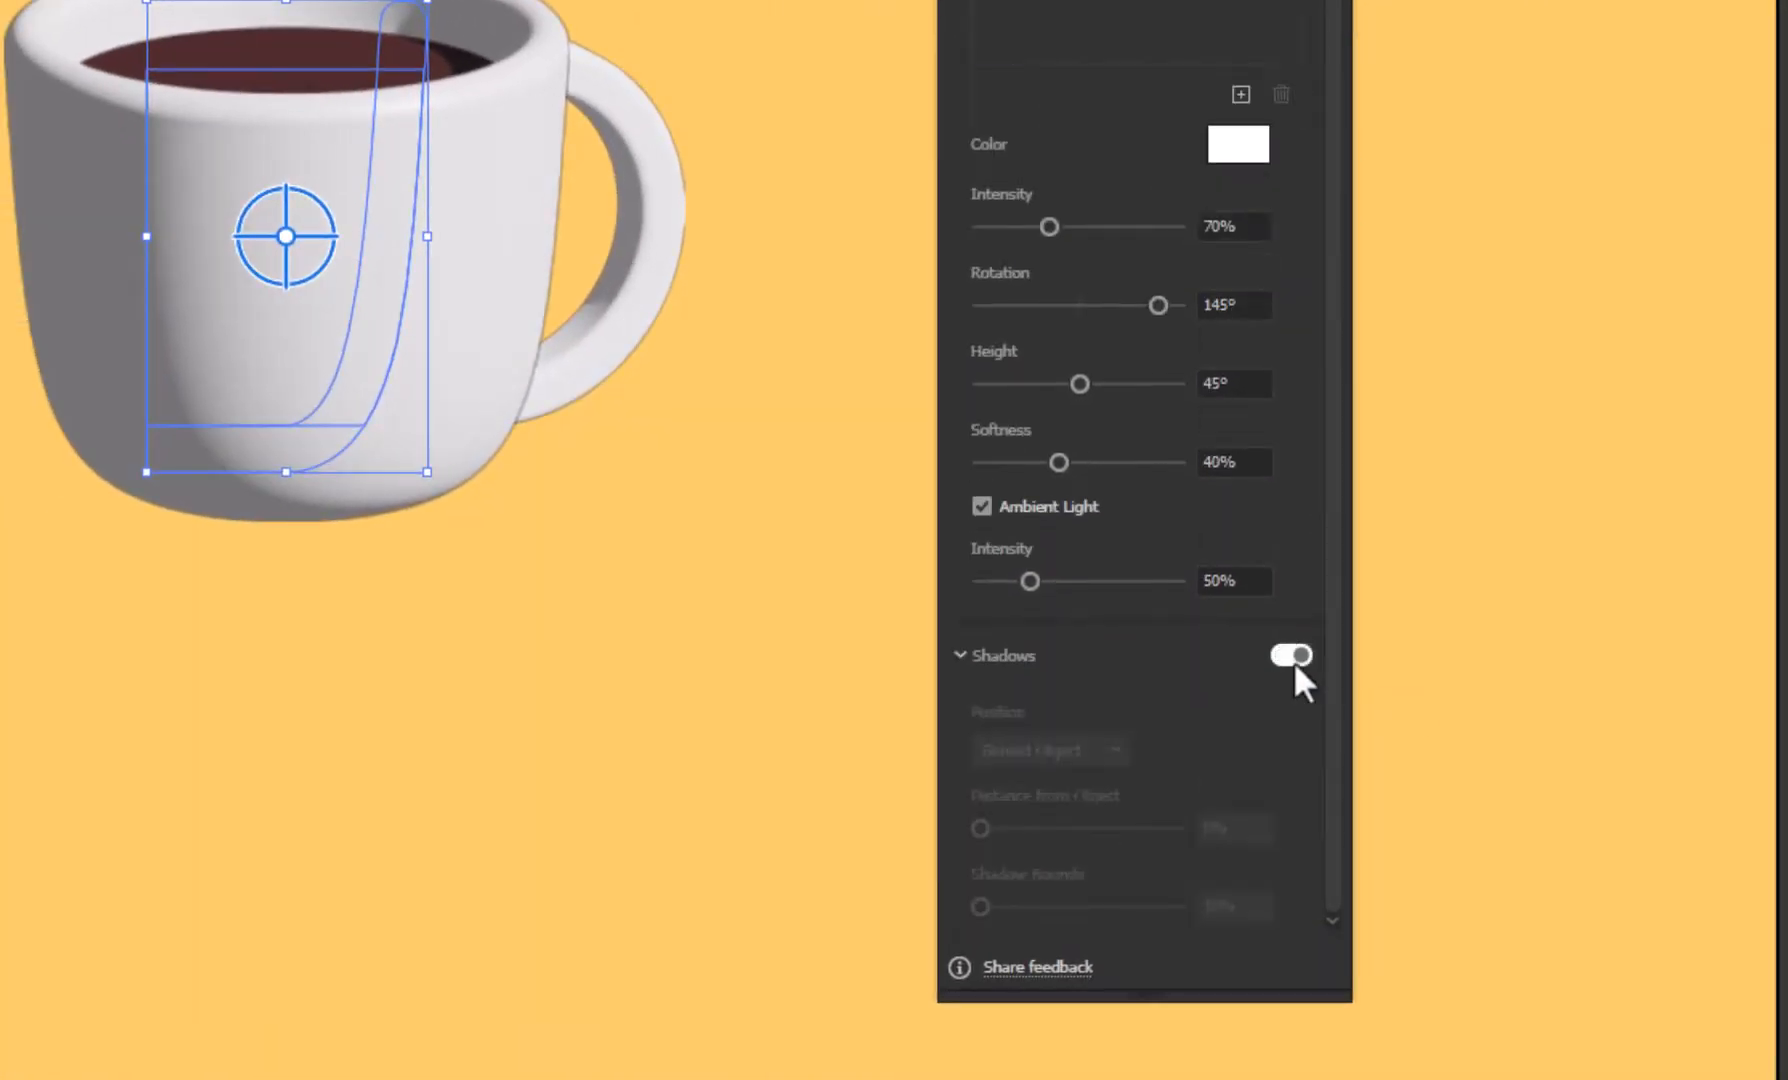
click(1290, 655)
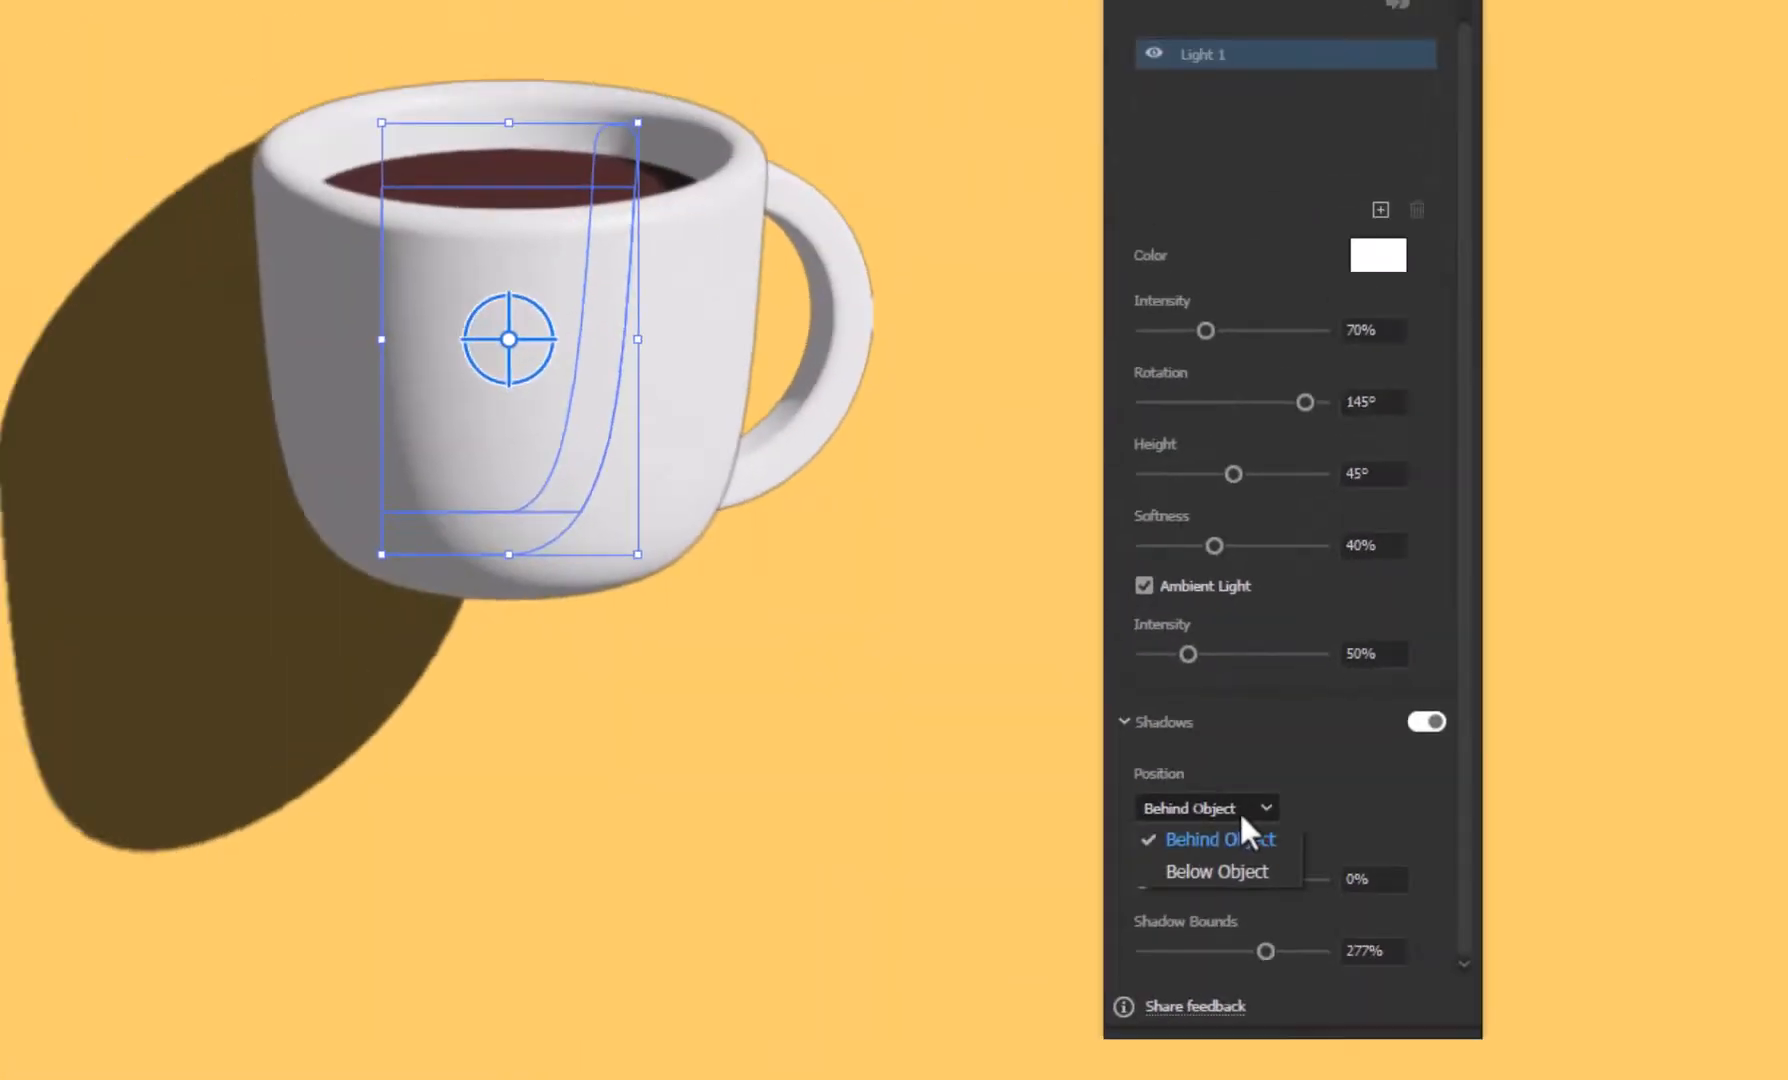
click(1216, 871)
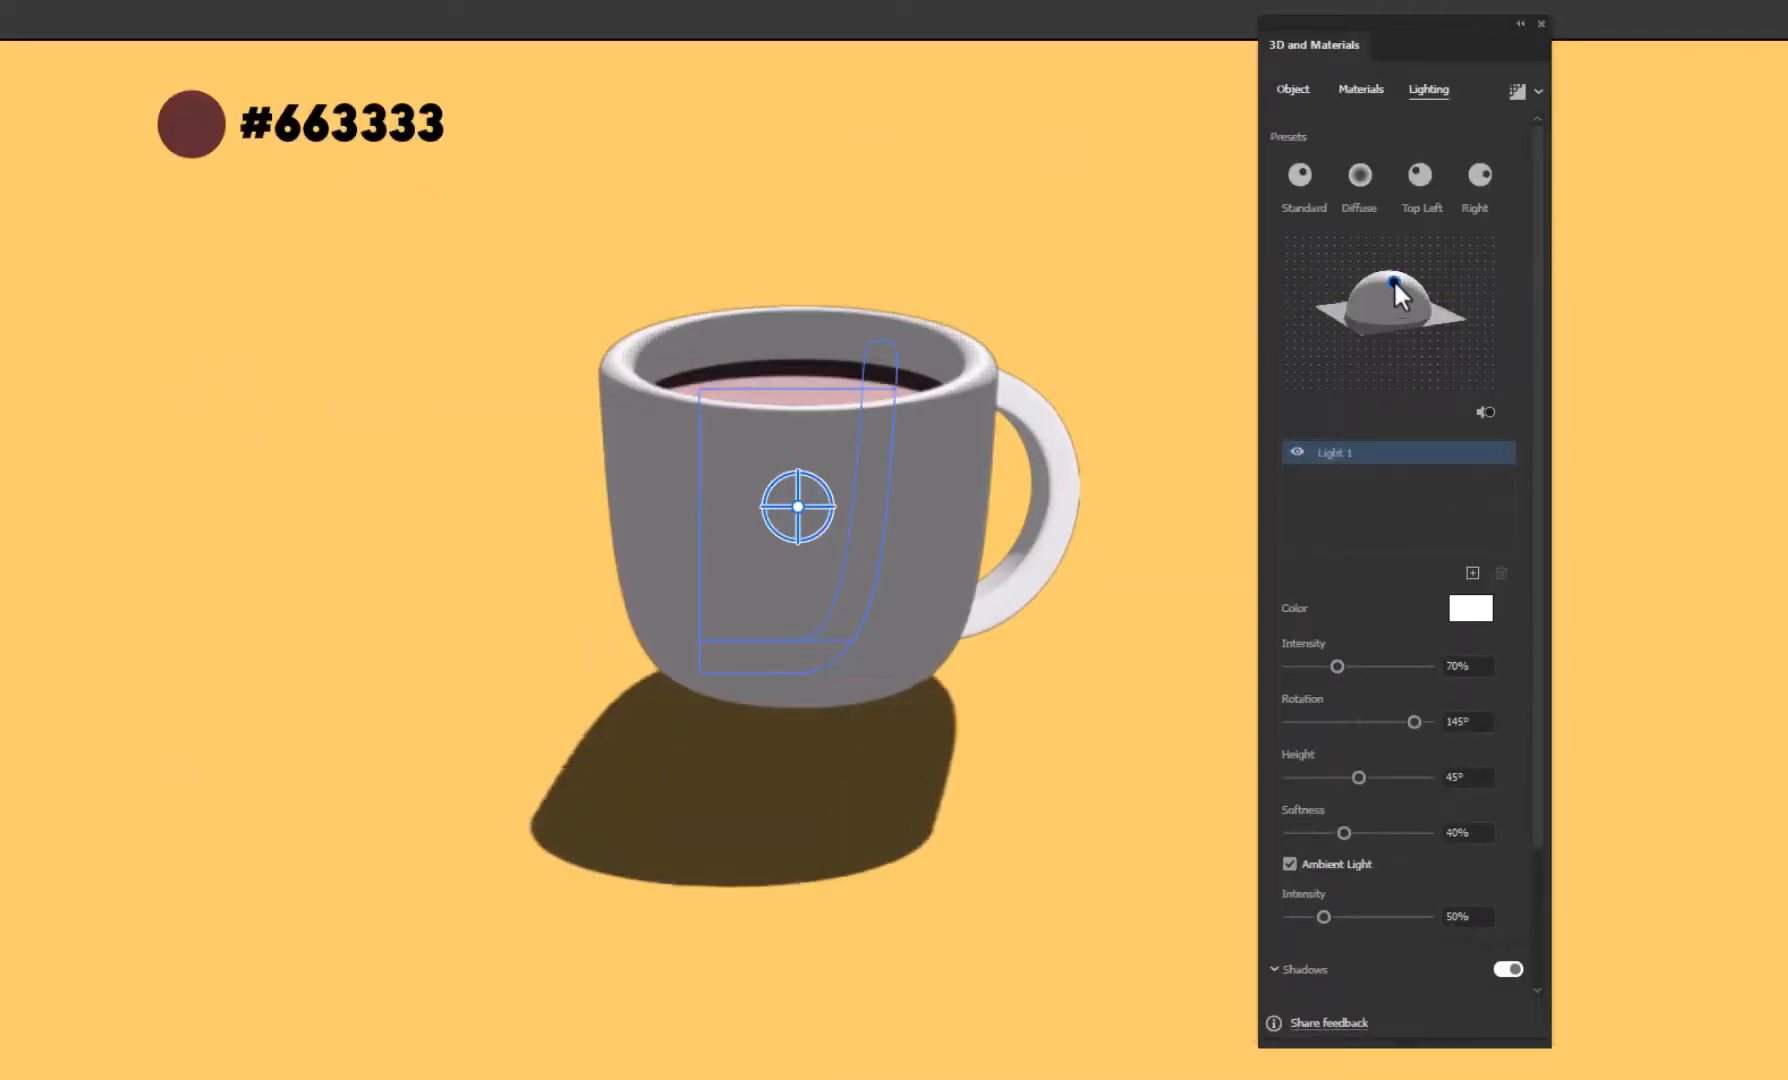
drag(1391, 283, 1414, 282)
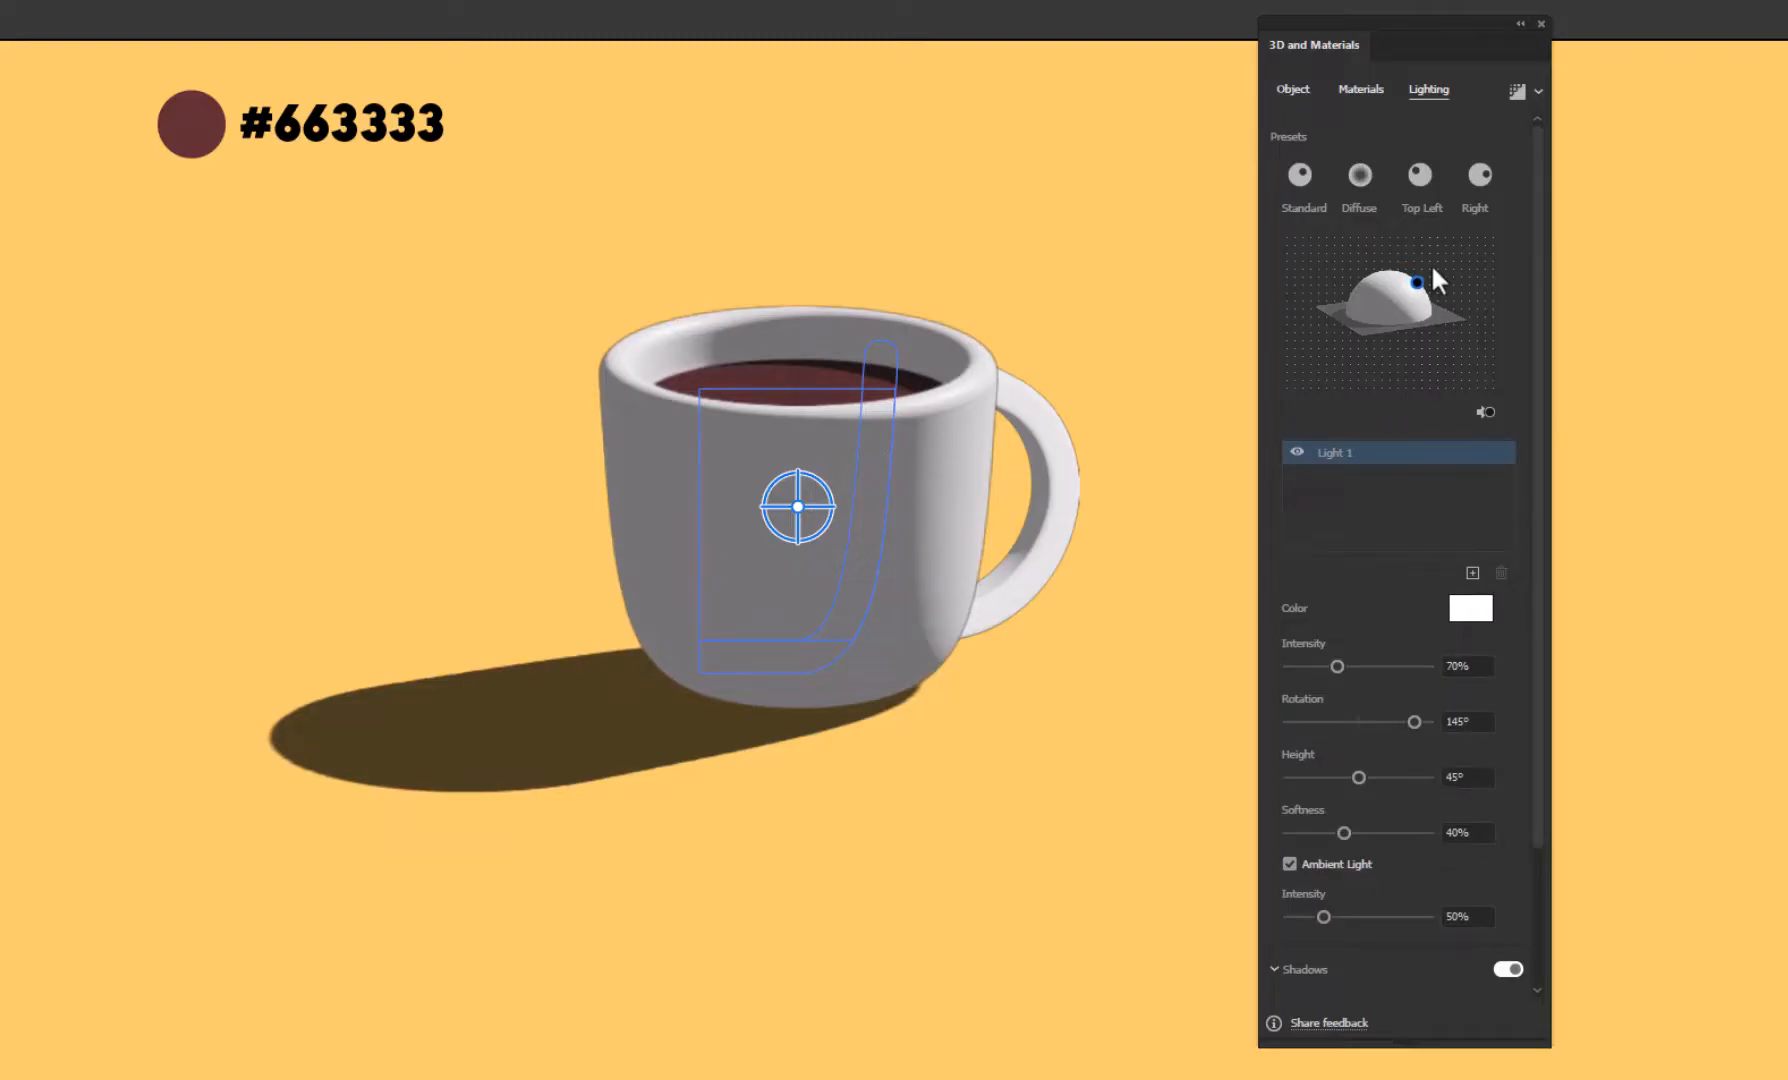
click(1359, 89)
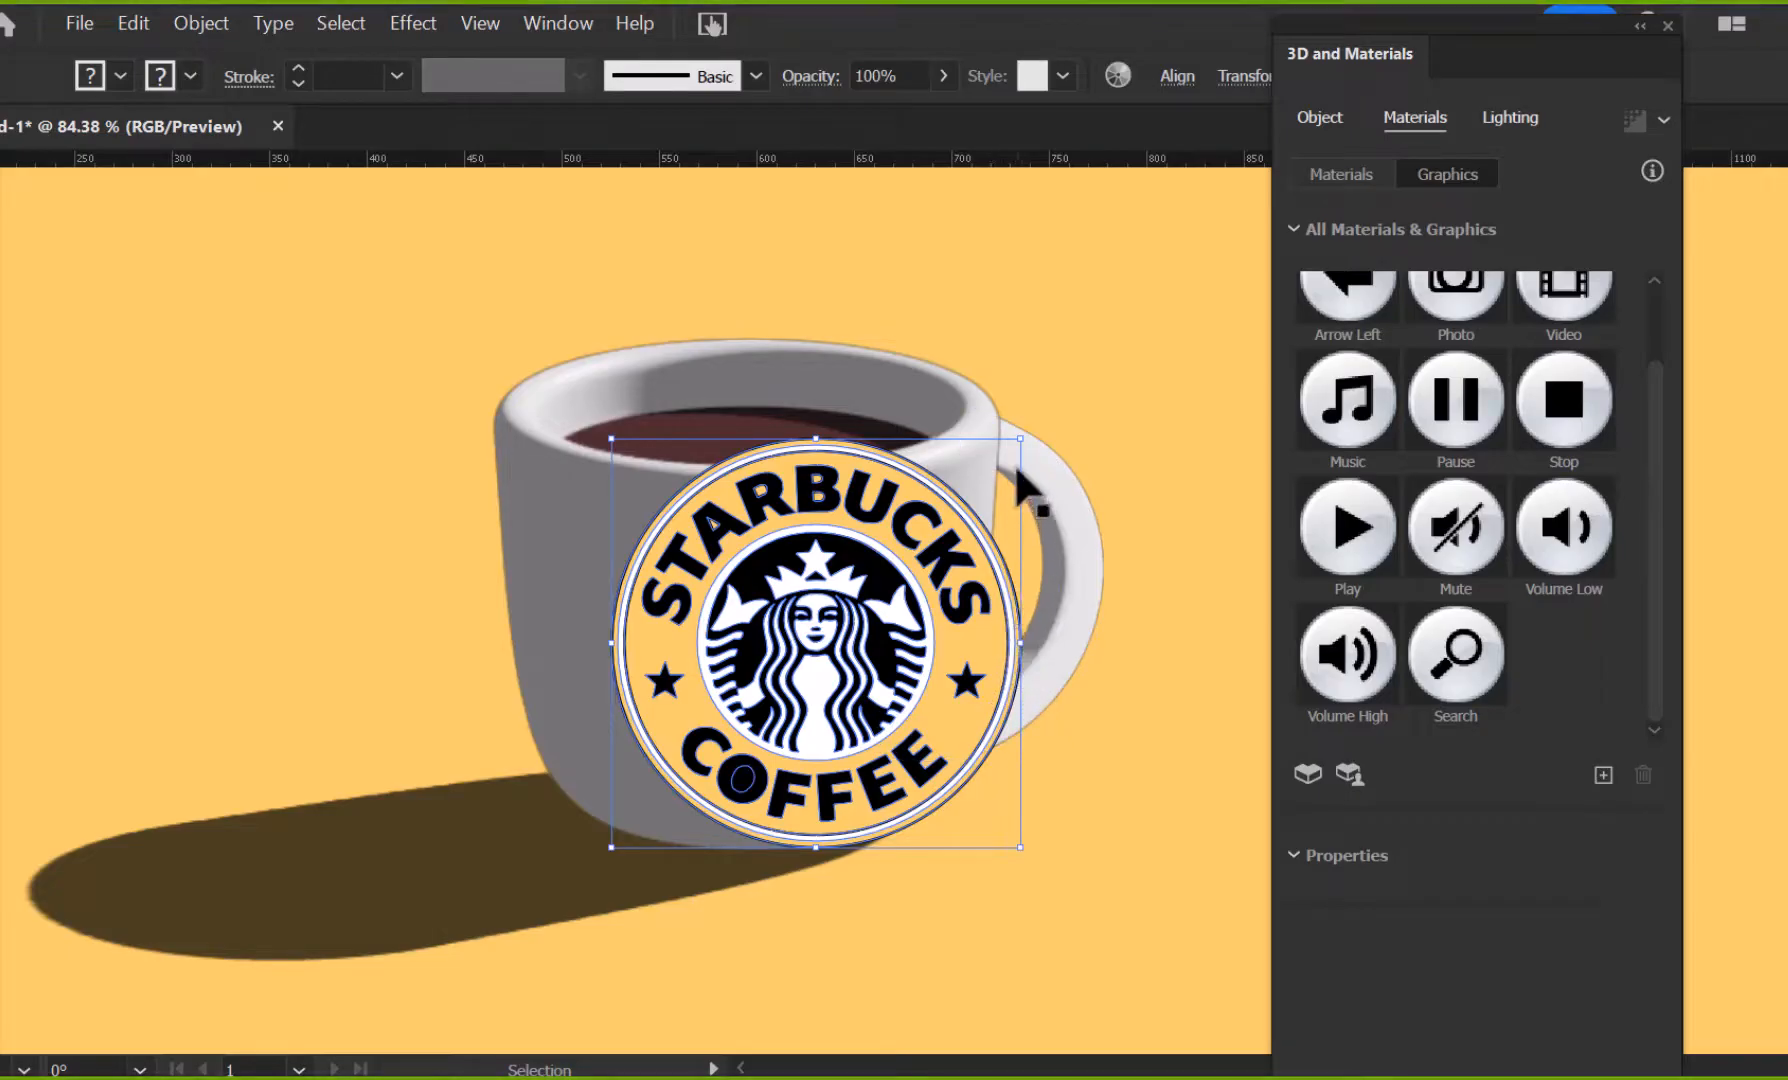
Step: Add the Starbucks logo to Materials Graphics and map it onto the cup
drag(815, 656, 1078, 656)
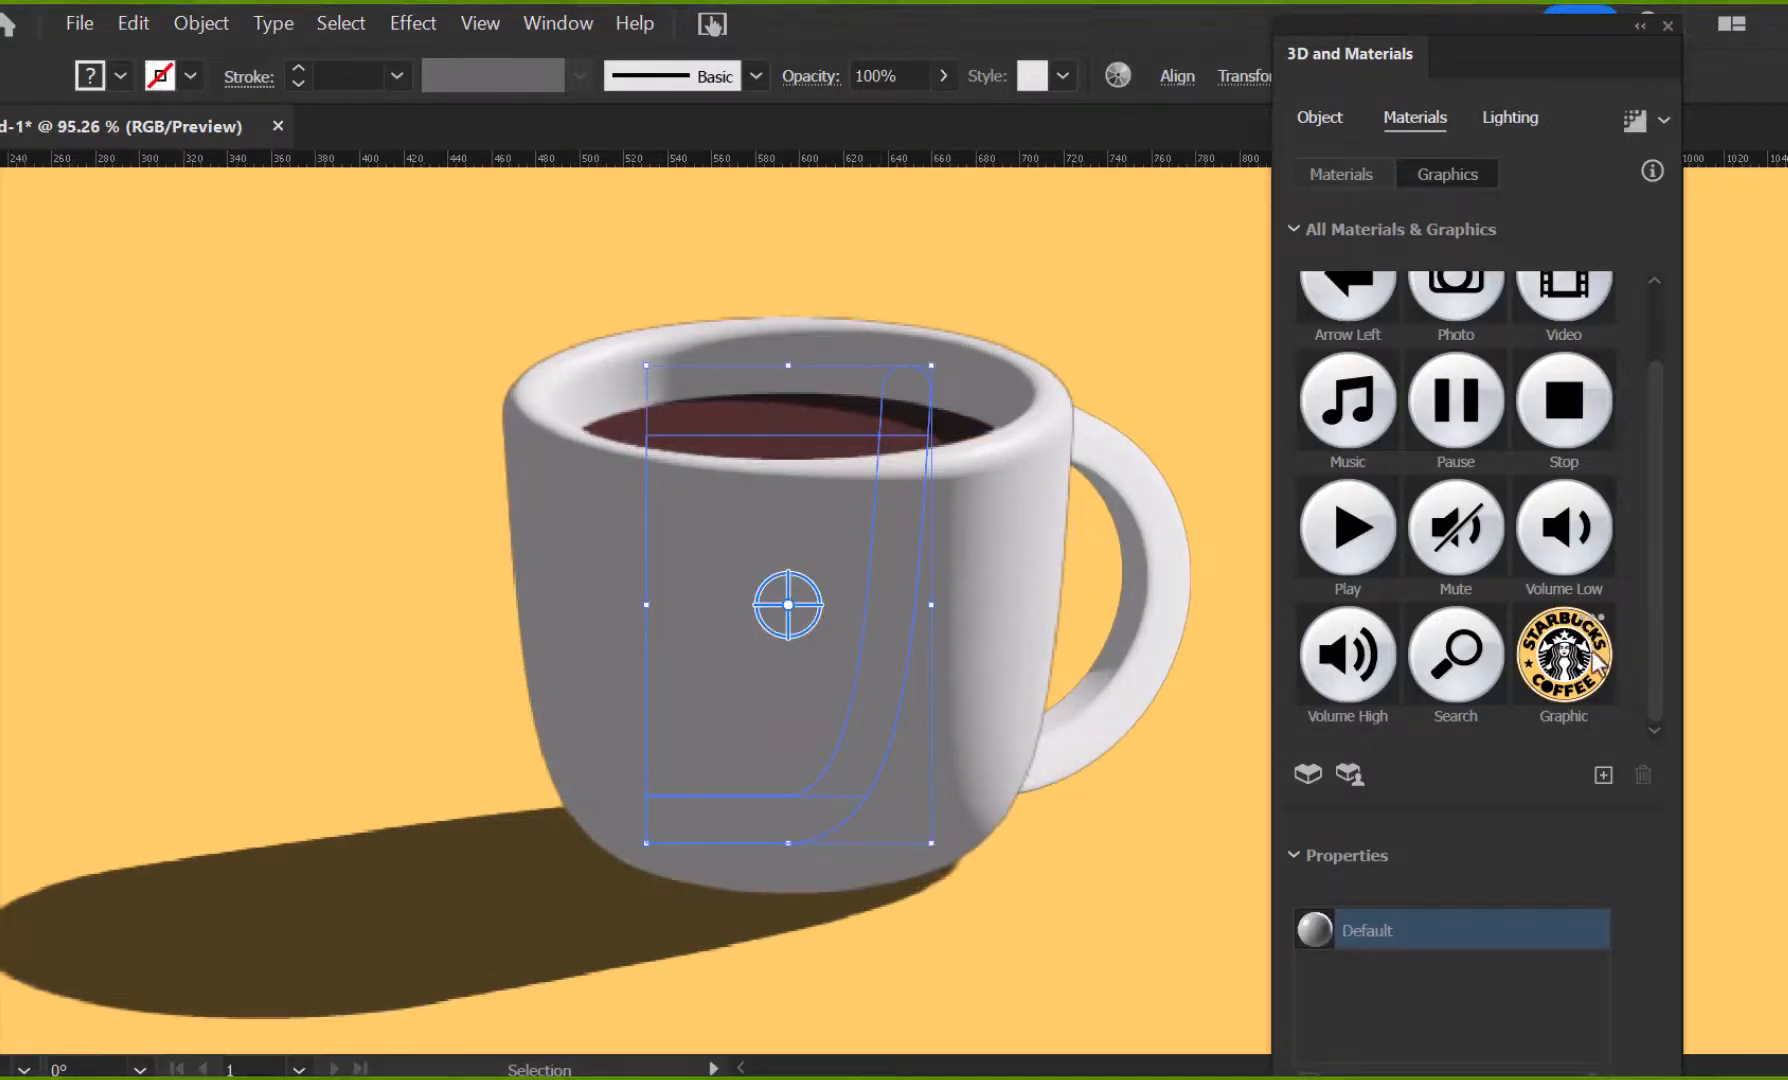
click(1563, 653)
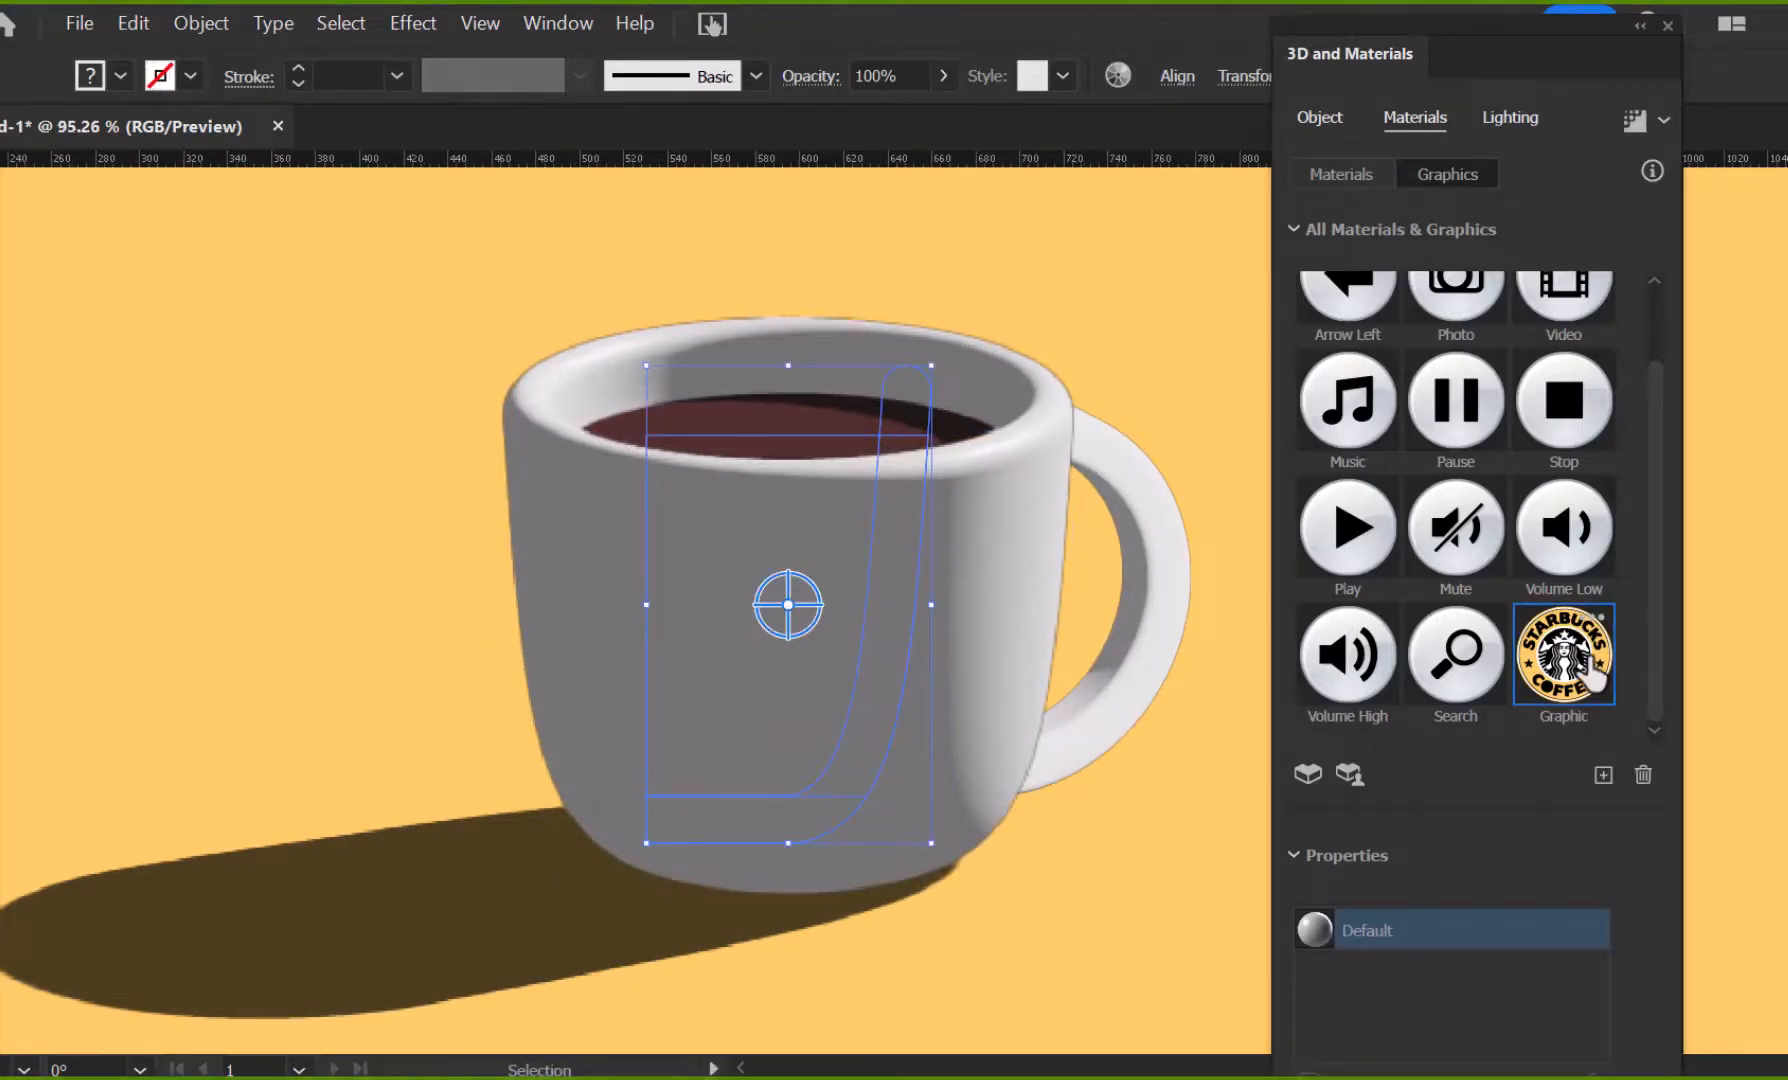
click(1564, 653)
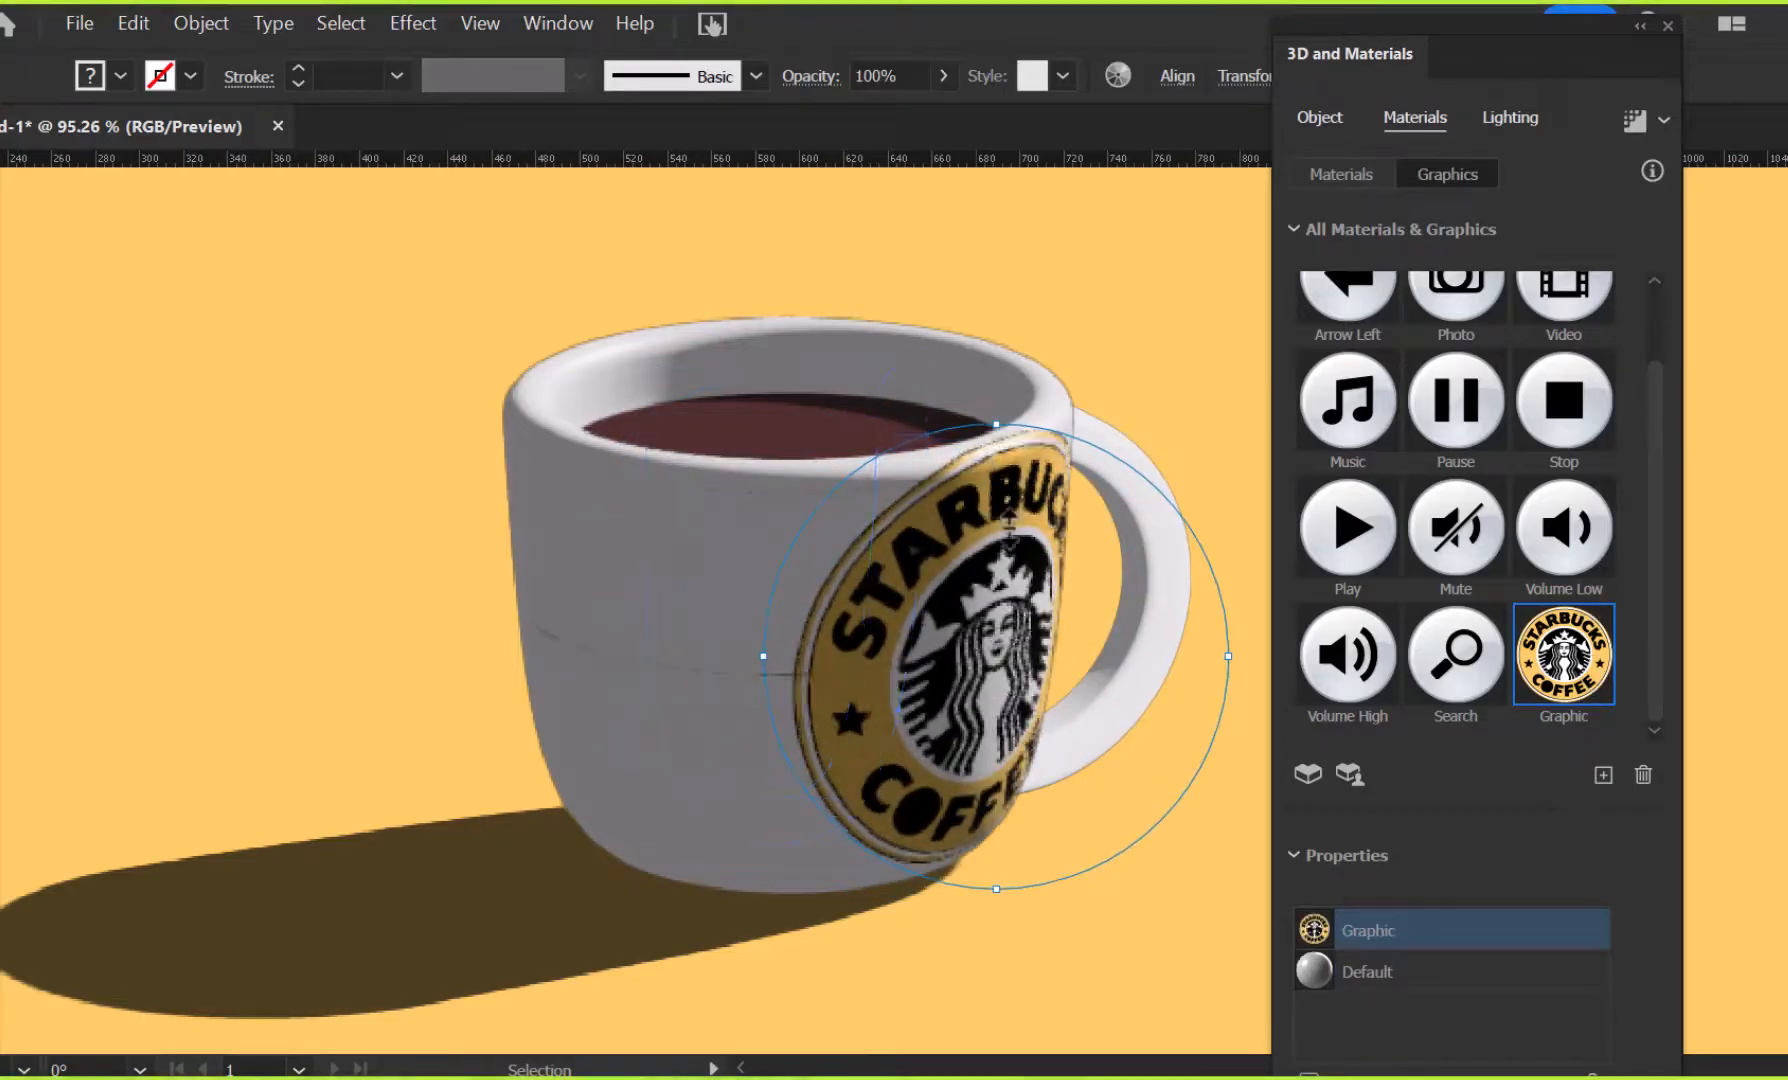
click(1664, 121)
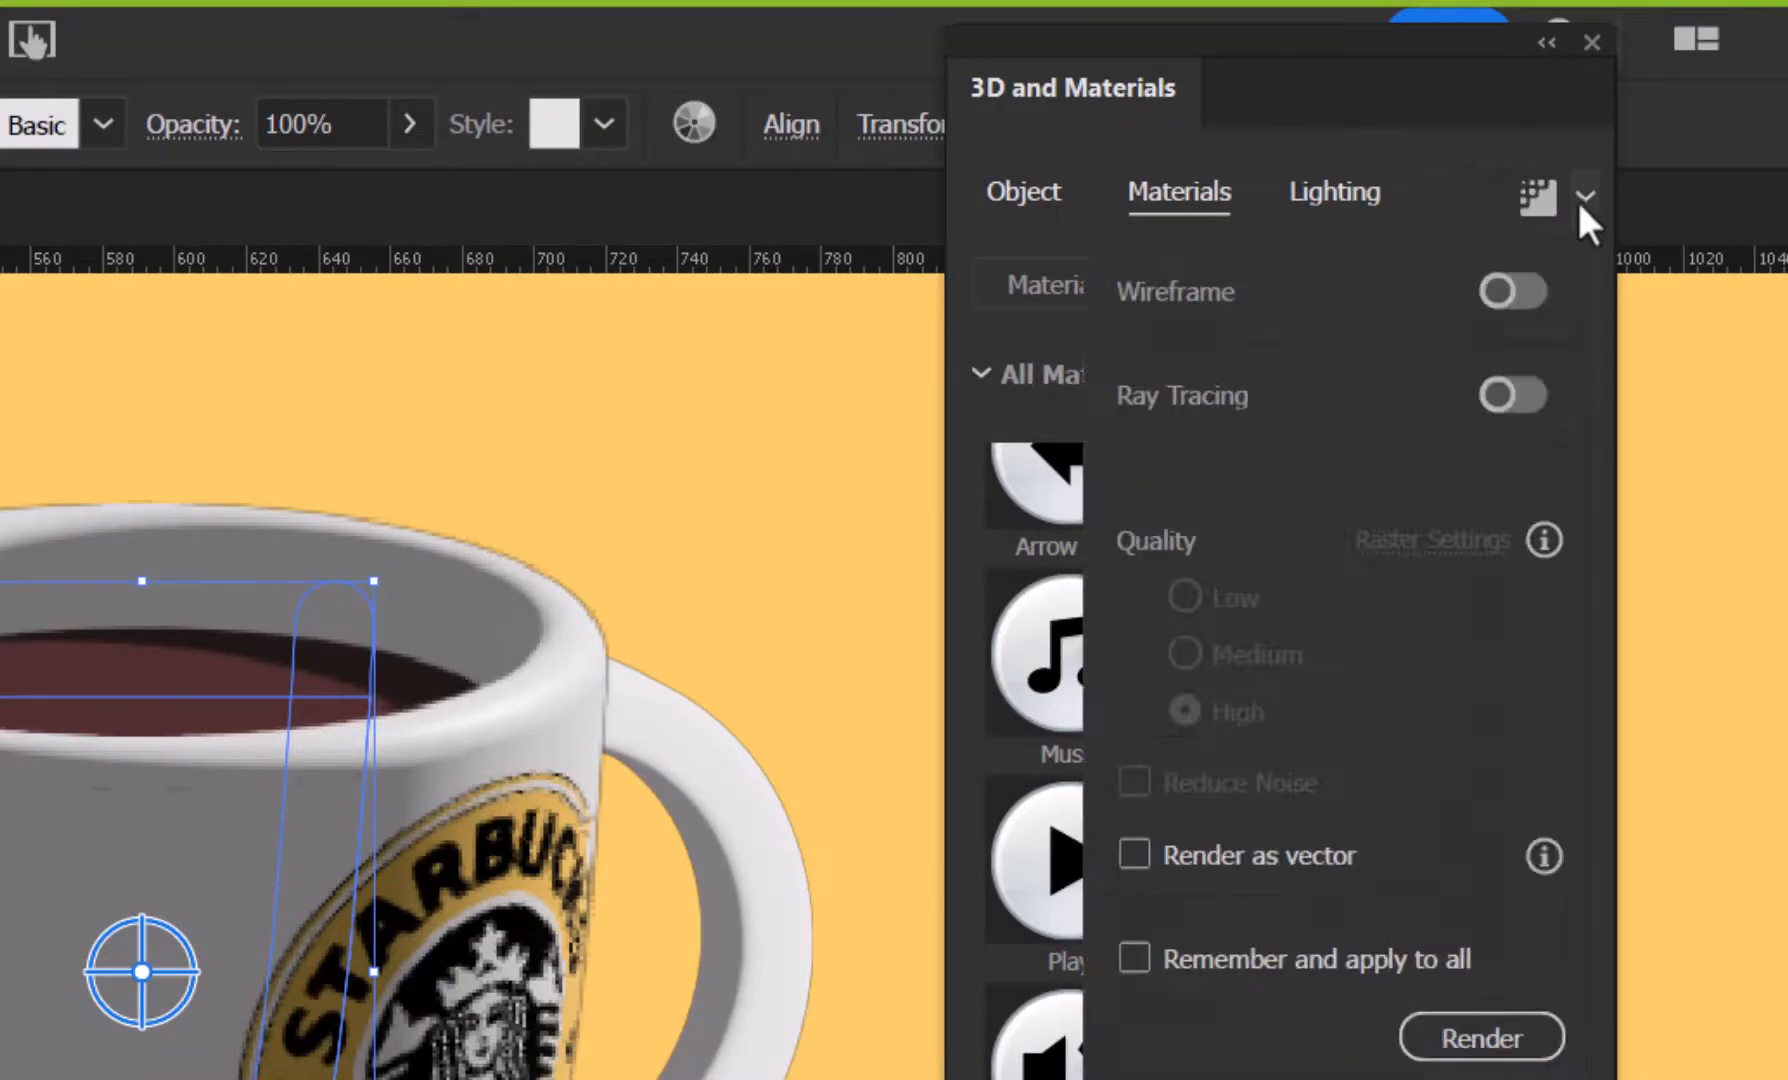
Step: Turn on ray tracing and set render quality to High
click(1513, 395)
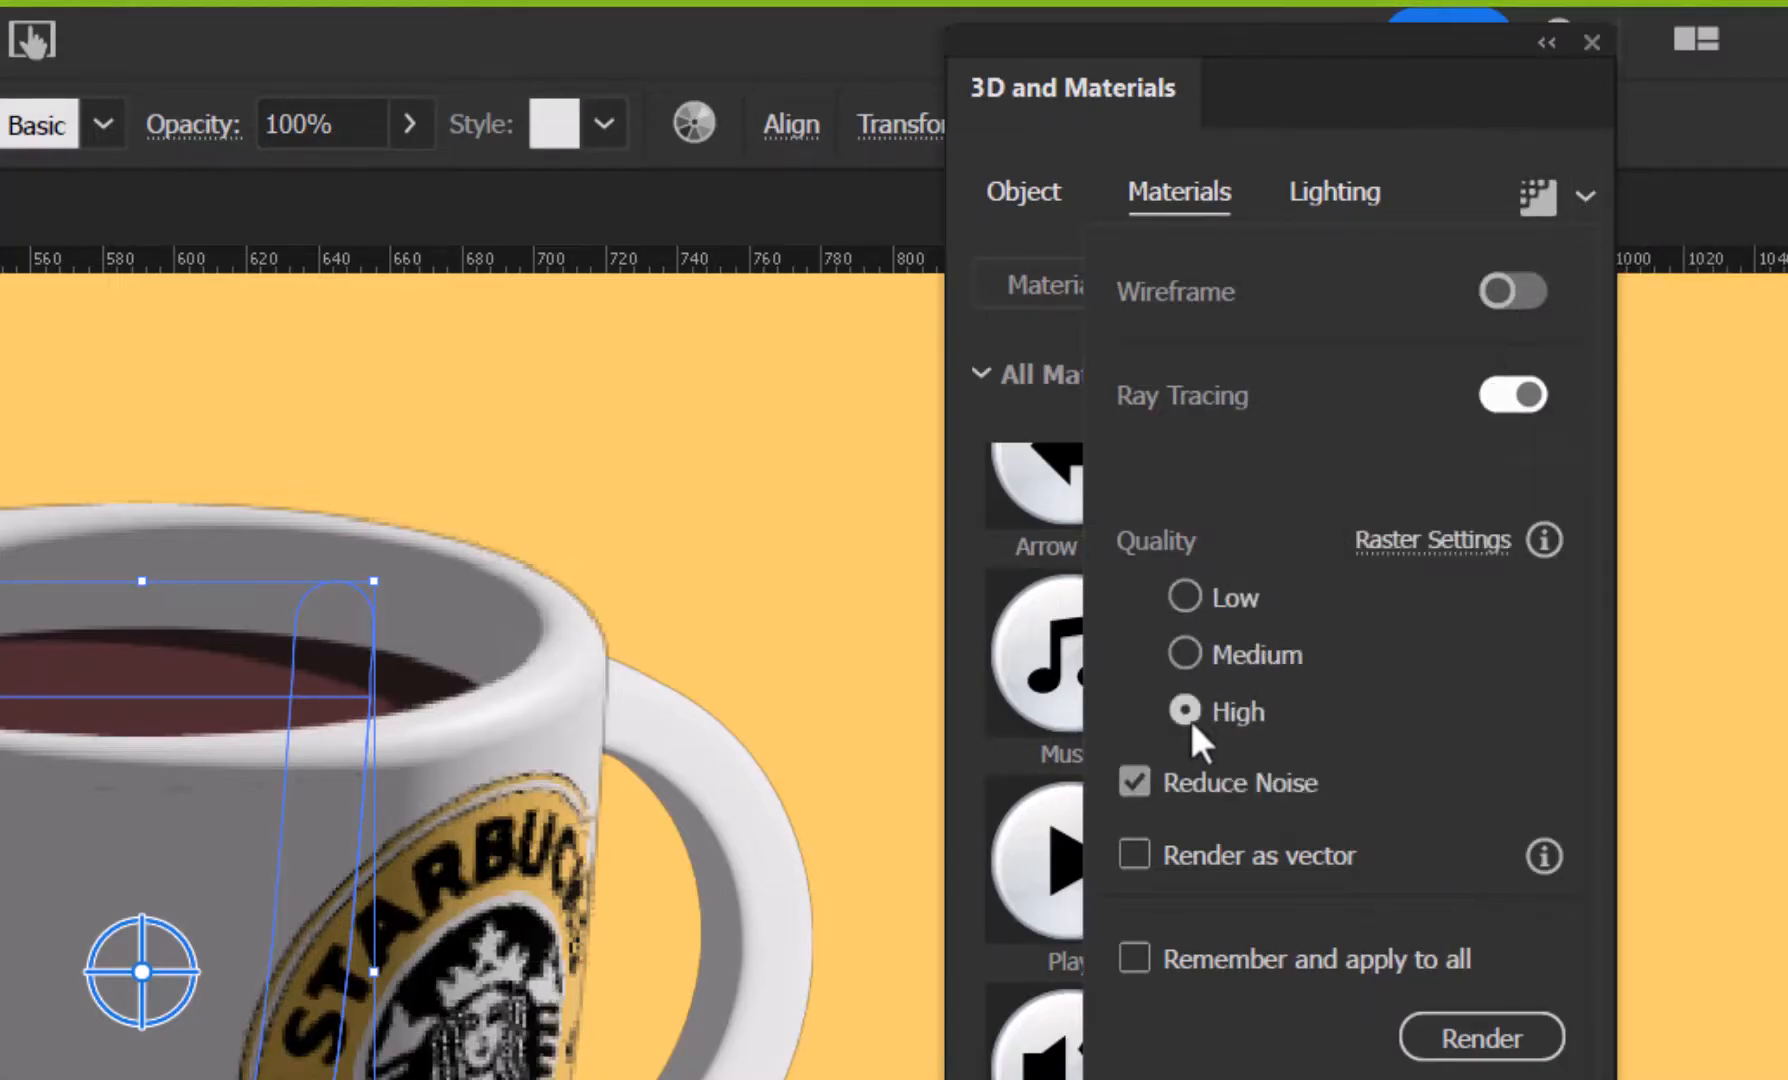
click(1184, 710)
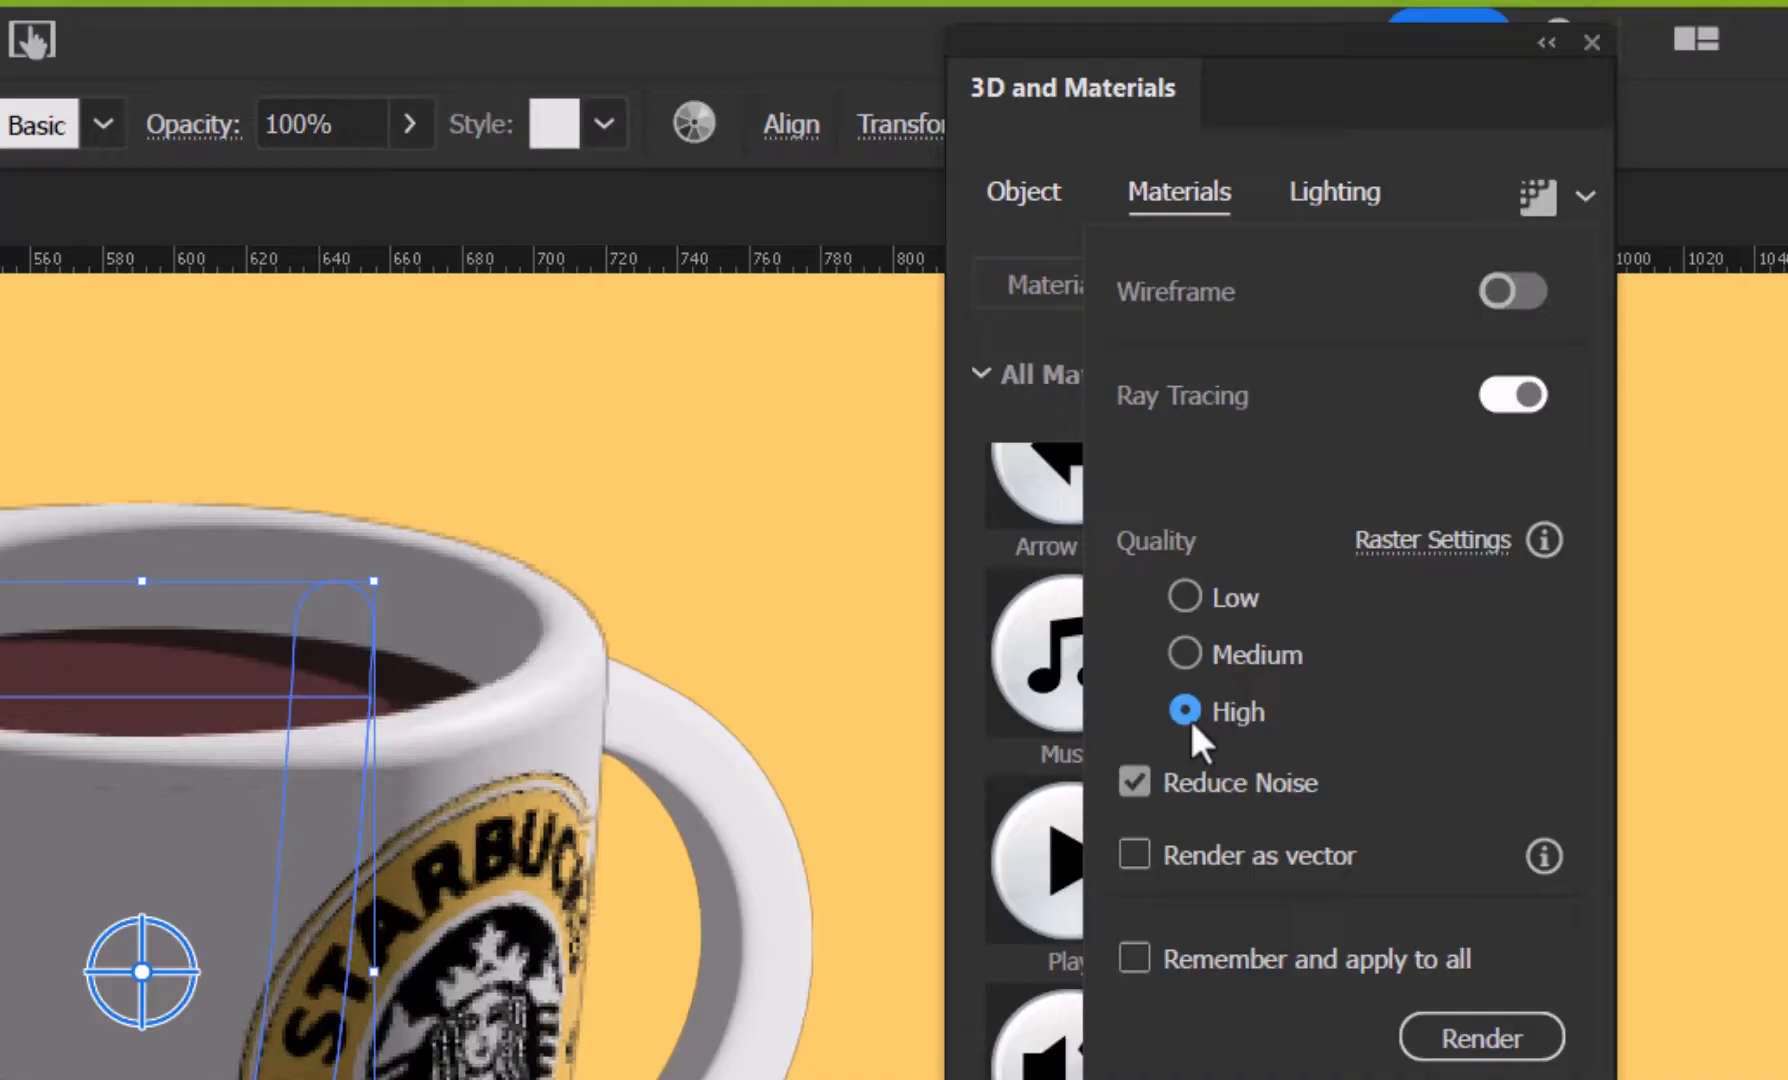